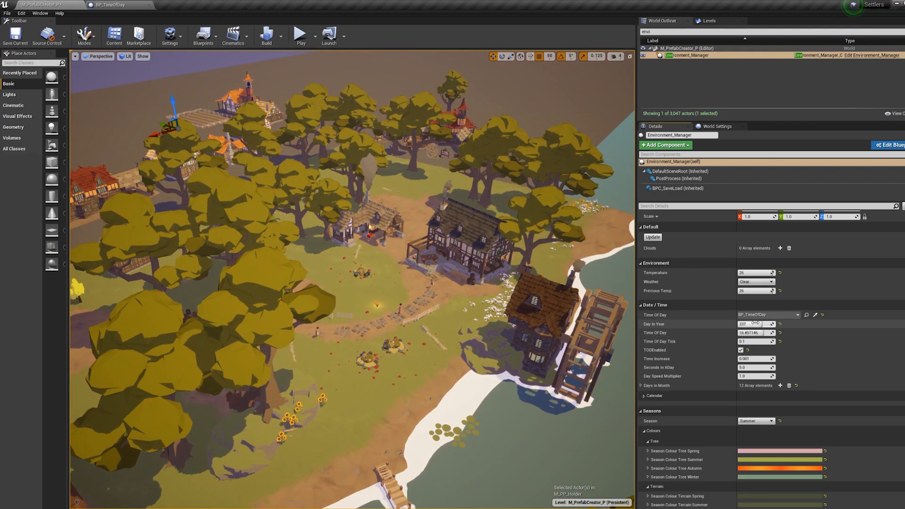
Set the Environment_Manager to day 185 with an evening time of day, turning the trees warm orange
click(755, 421)
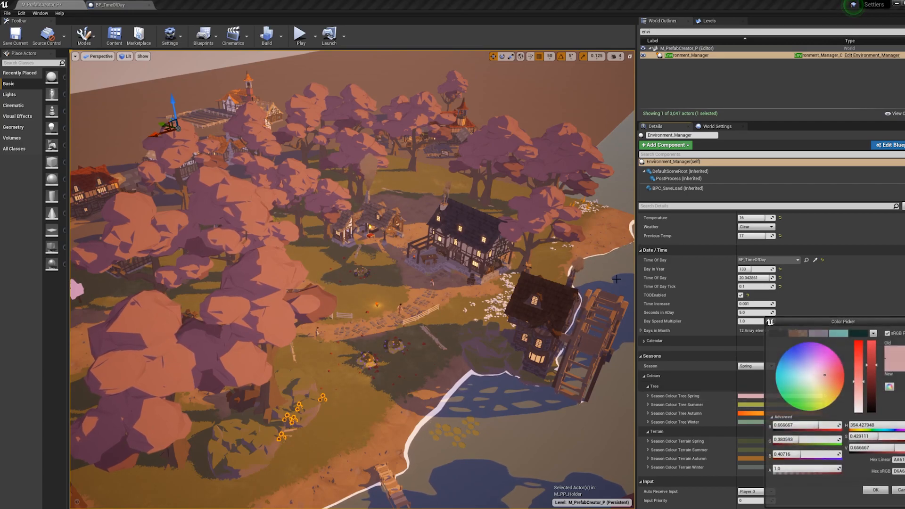
click(794, 387)
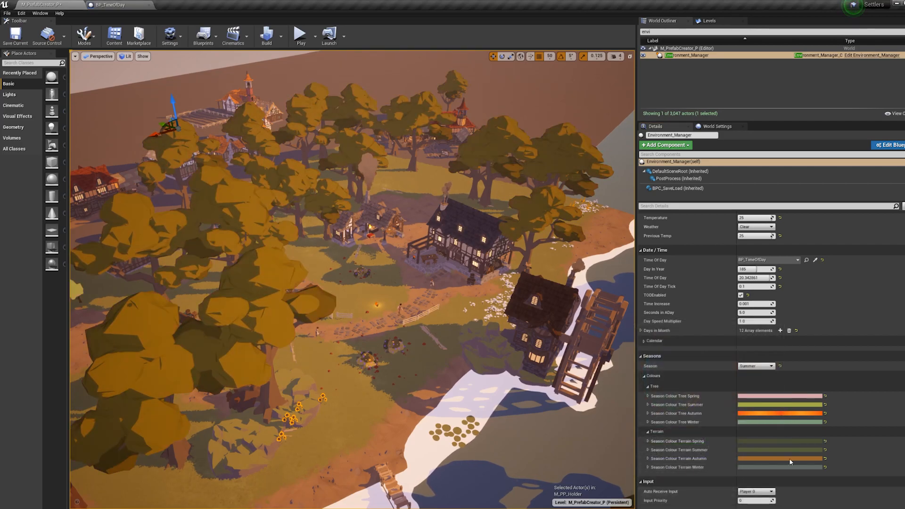
Inspect a terrain Season Colour picker and scroll back up the Details panel
click(779, 458)
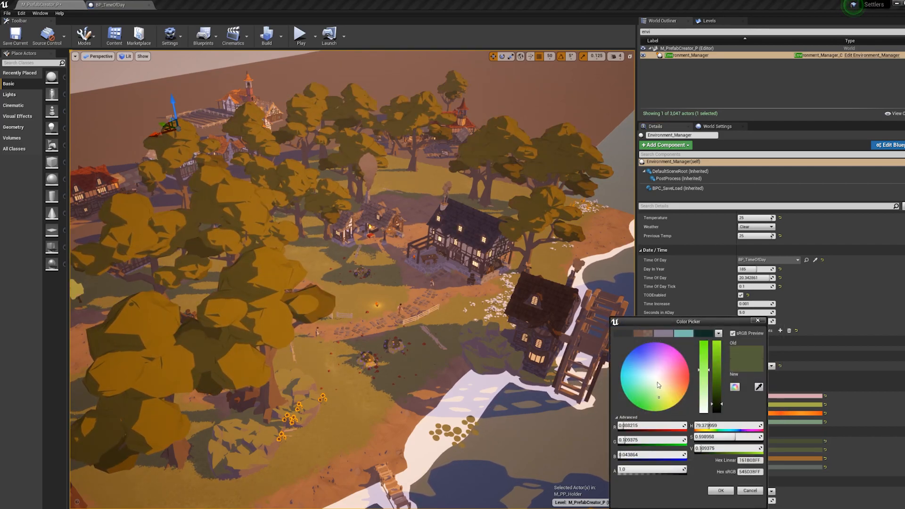
click(653, 369)
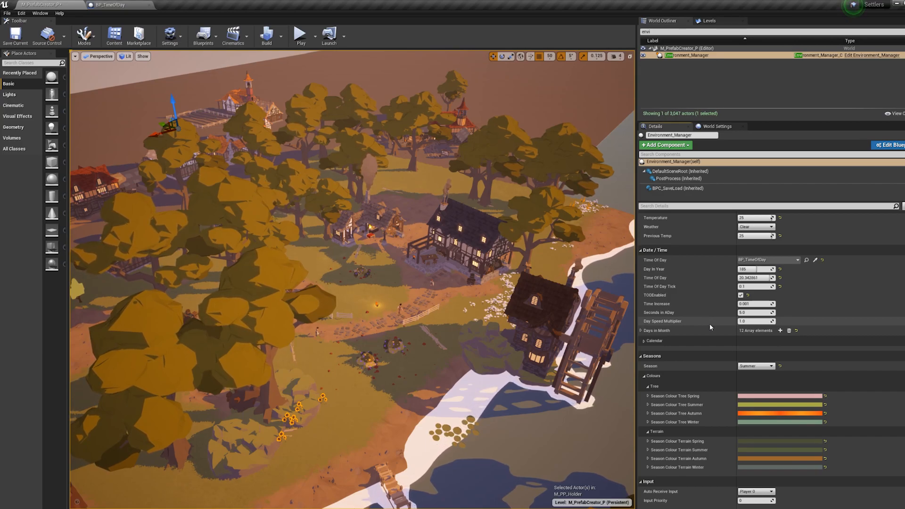
scroll(up, 3)
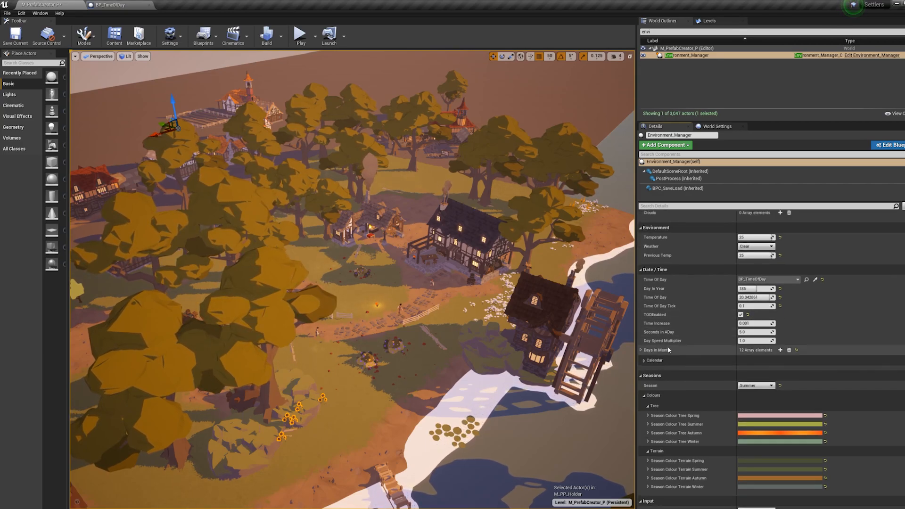
mouse_move(674, 295)
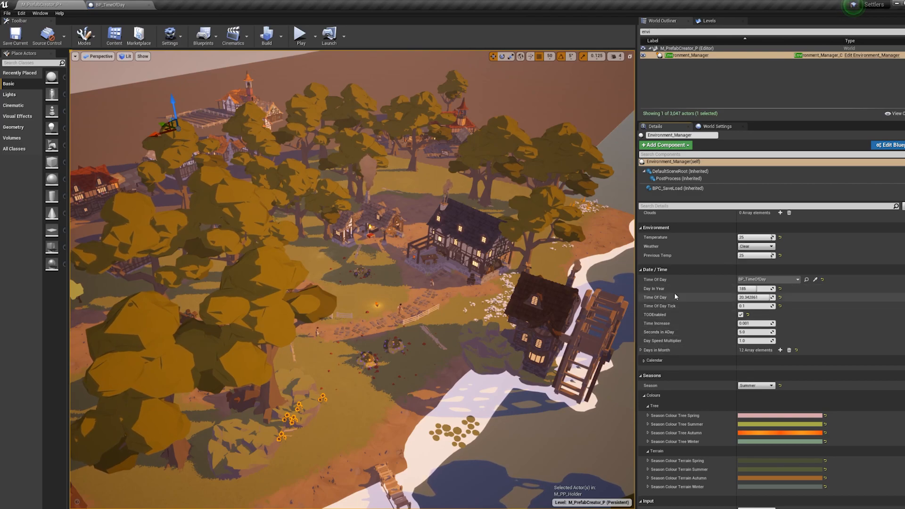
scroll(up, 3)
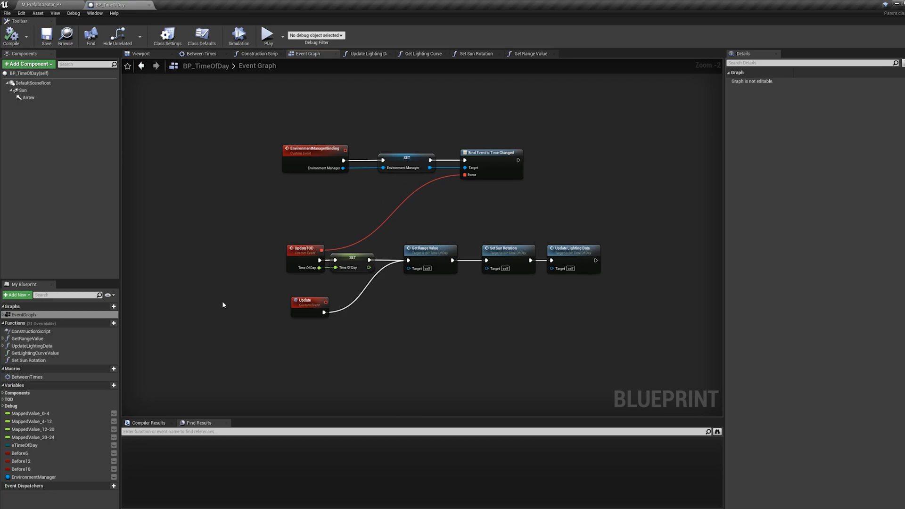
mouse_move(245, 297)
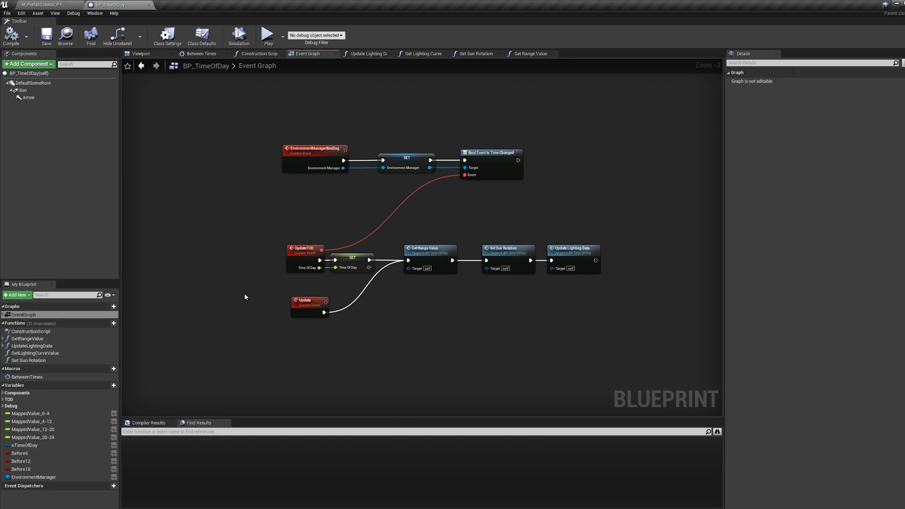
mouse_move(304, 290)
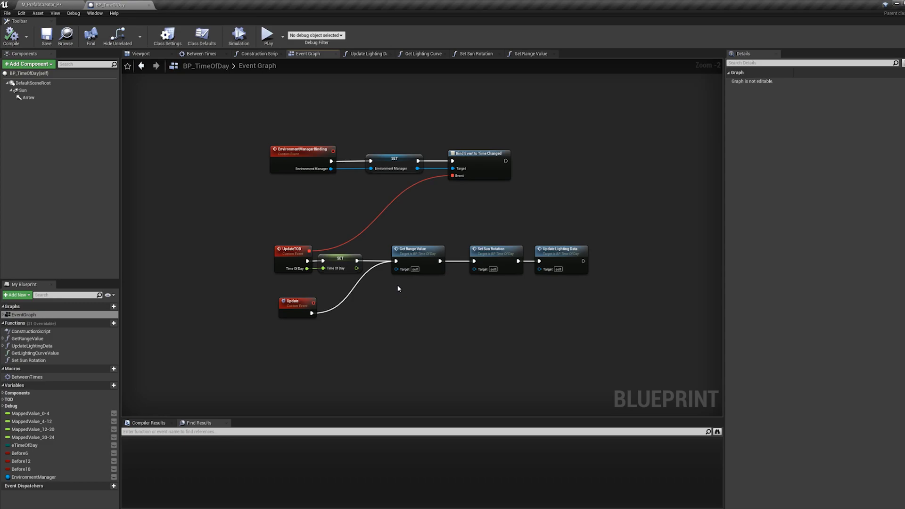
mouse_move(490, 256)
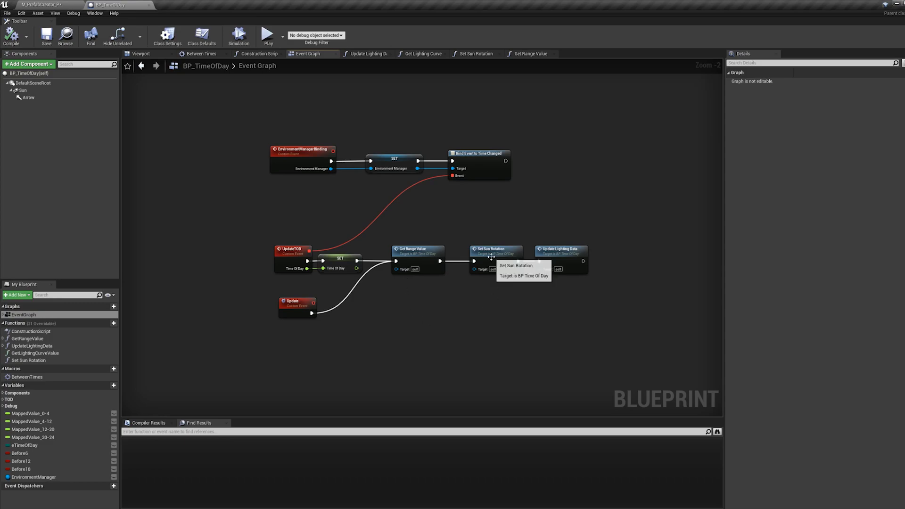
mouse_move(334, 226)
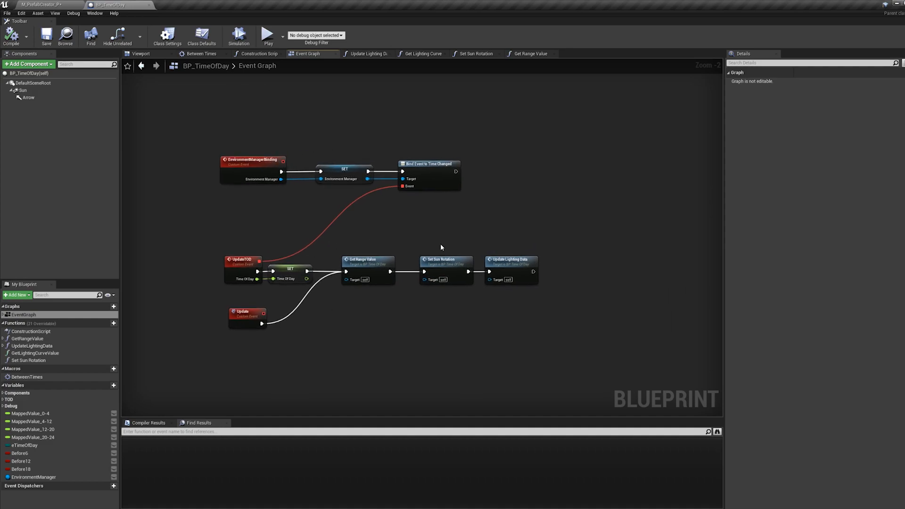
mouse_move(443, 265)
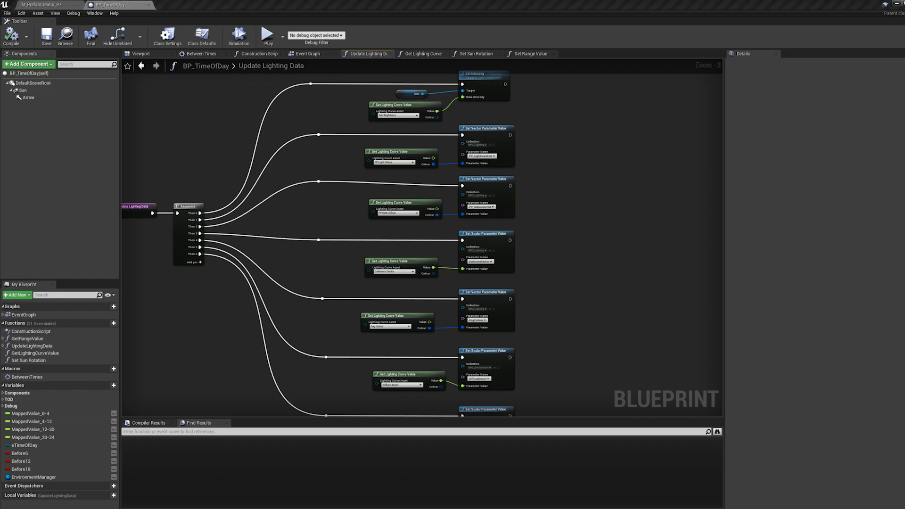
Show MPC_Lighting with all vector parameters expanded, including Light_Colour, PP_DarkAreaTint and MainLightColour
click(184, 5)
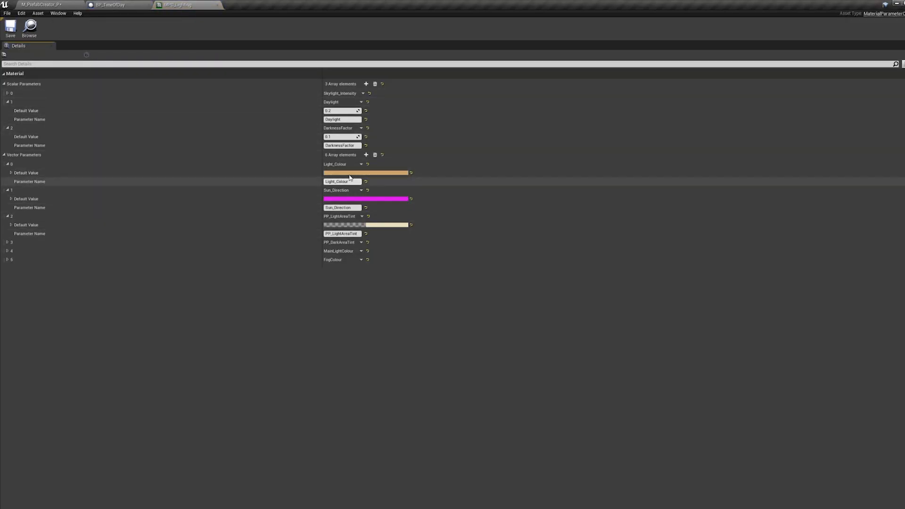
click(8, 242)
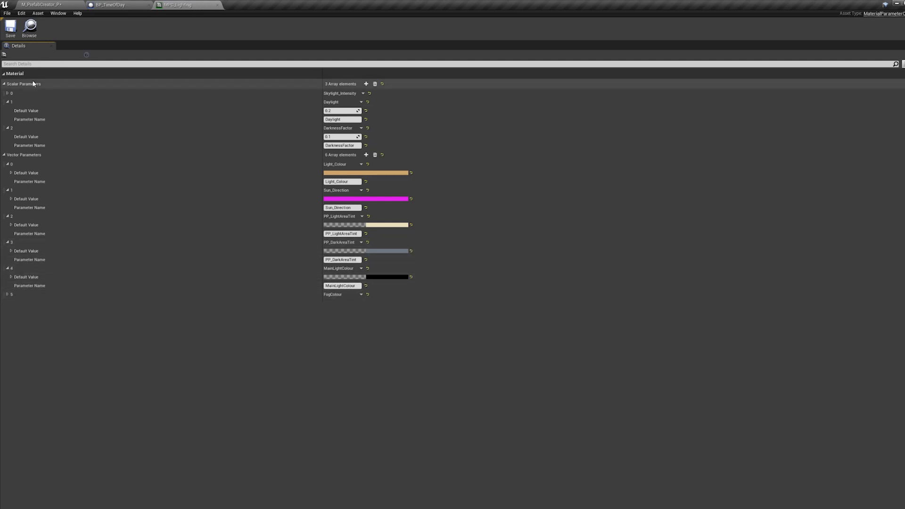
View the post-process material graph, then pull its window out over the greyscale village level
click(253, 5)
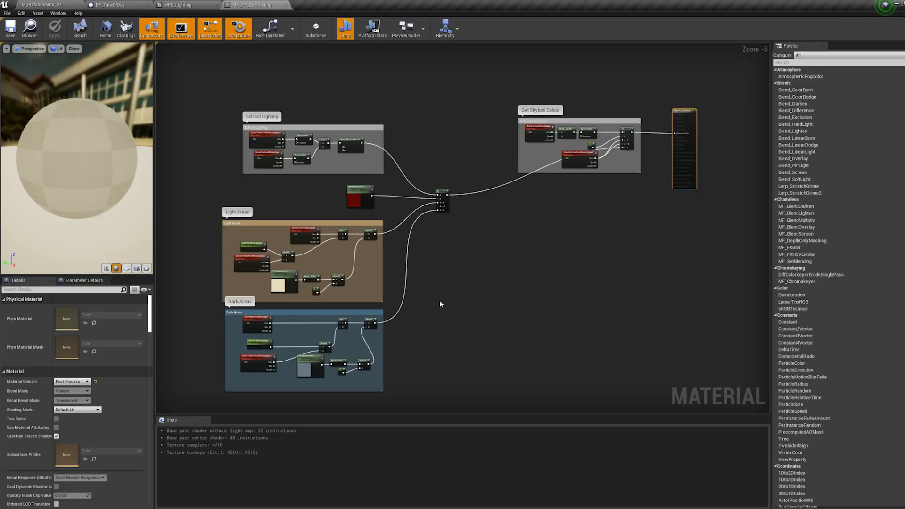
mouse_move(437, 304)
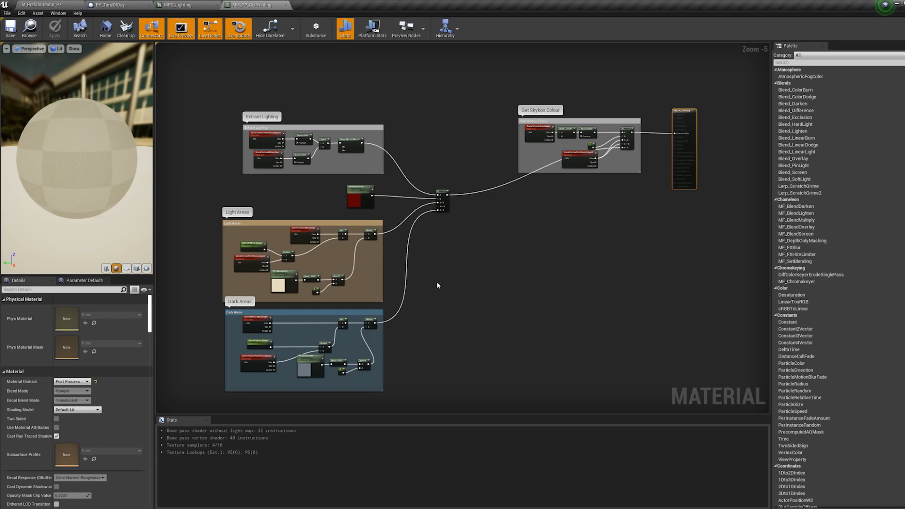
mouse_move(440, 288)
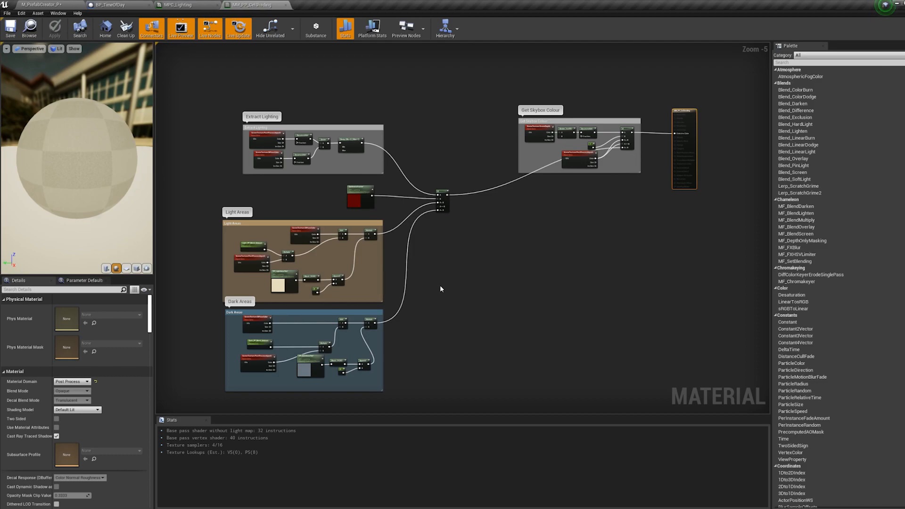
mouse_move(436, 286)
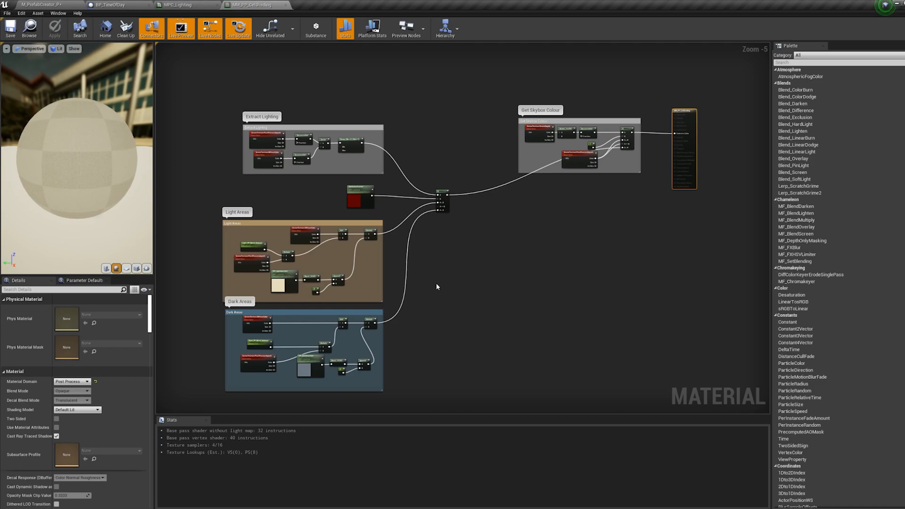
mouse_move(415, 243)
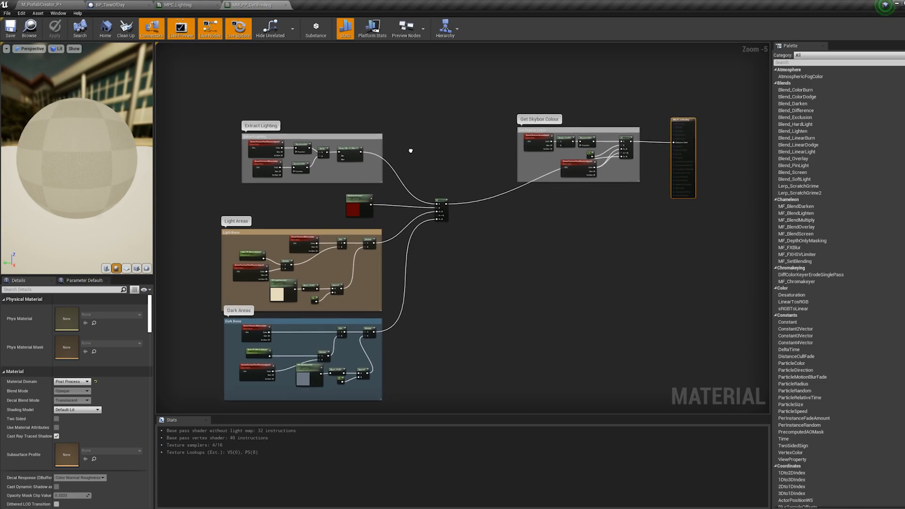
mouse_move(330, 175)
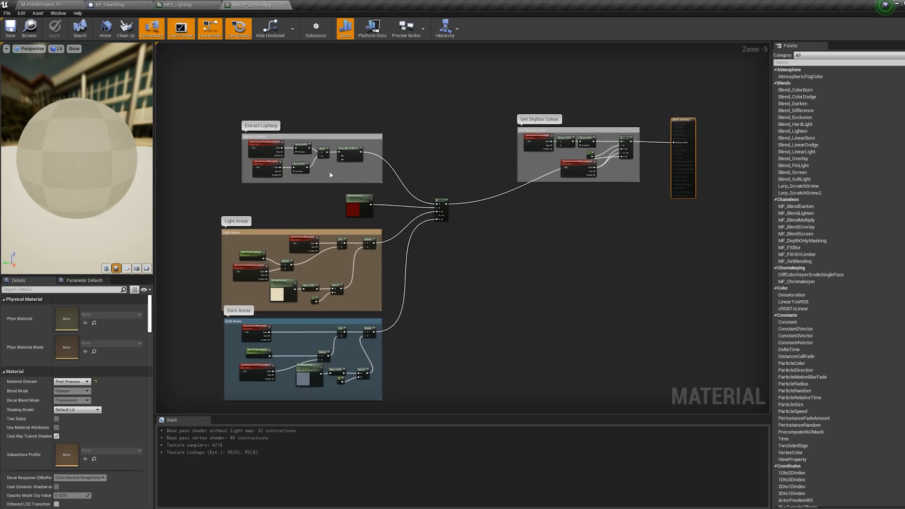
scroll(up, 3)
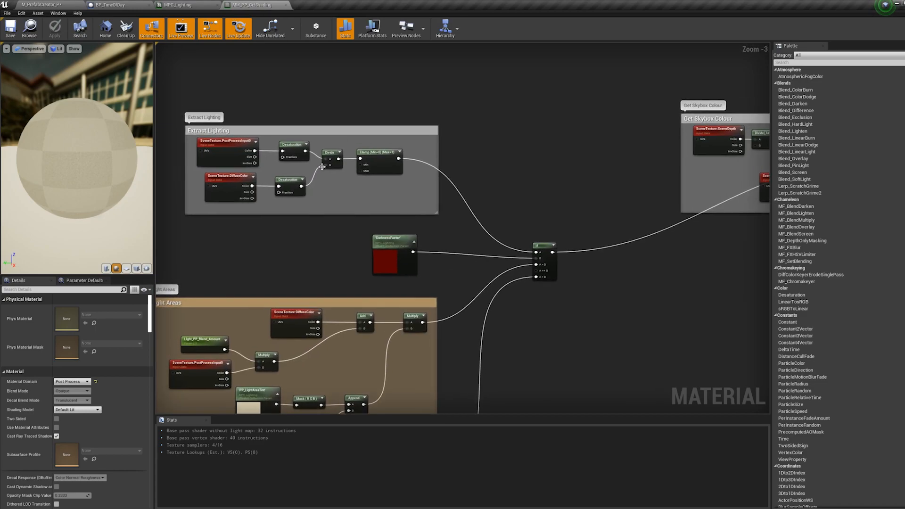
mouse_move(314, 101)
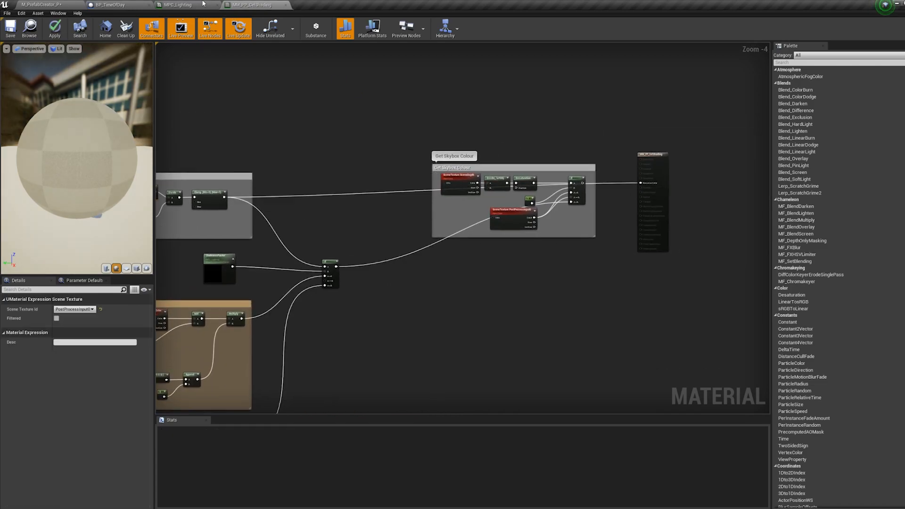
click(179, 5)
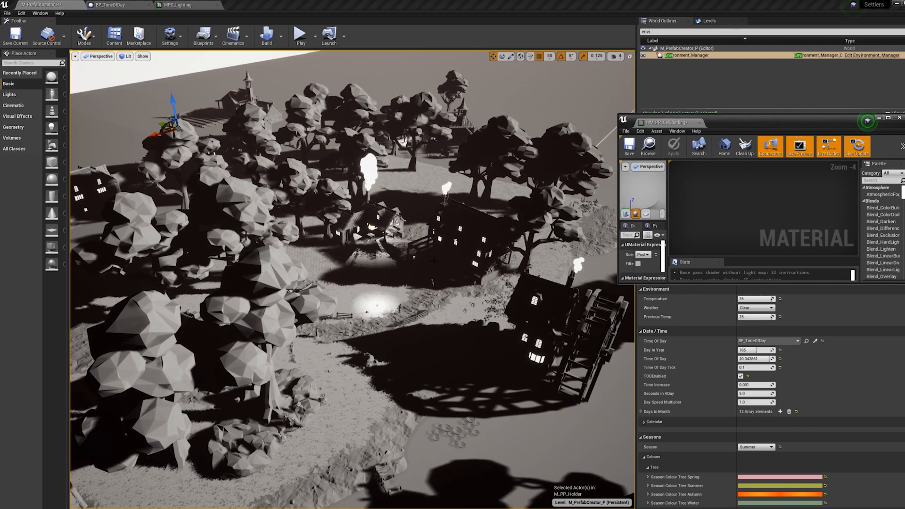
Zoom out so the whole post-process material graph feeds into the result node again
scroll(down, 3)
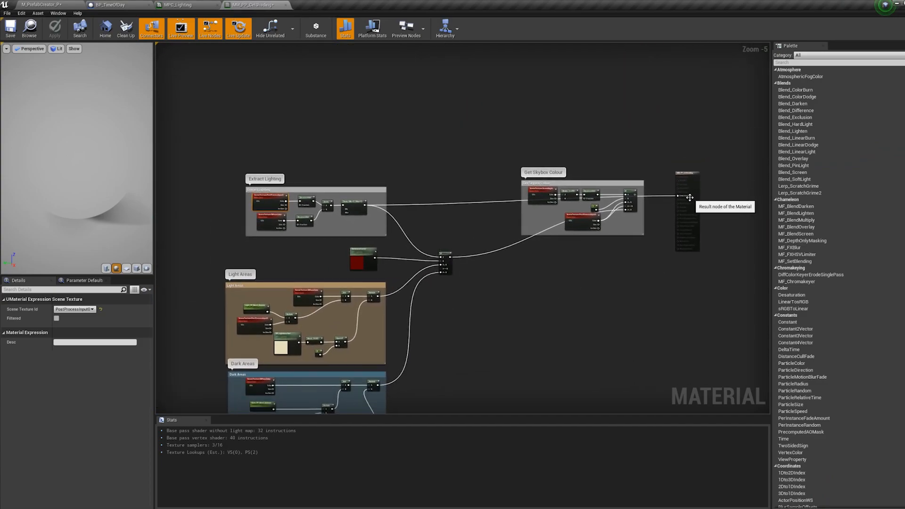
scroll(up, 3)
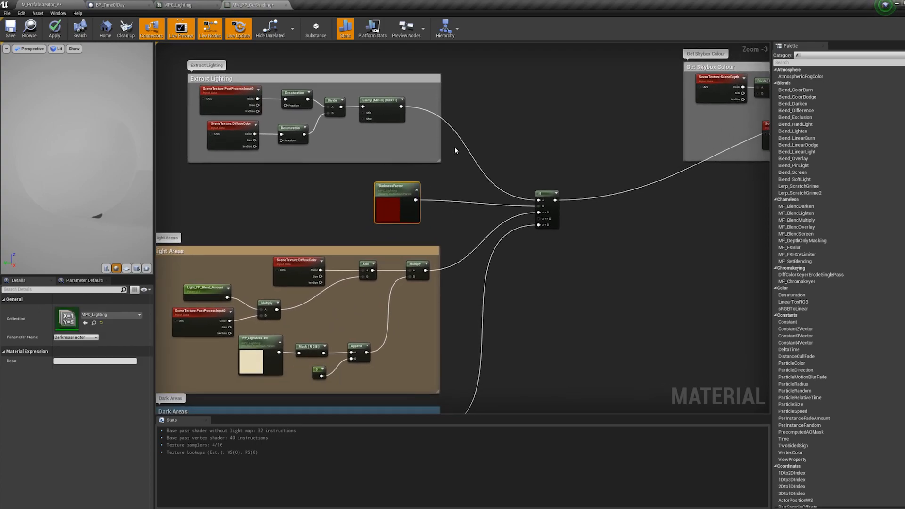
mouse_move(561, 210)
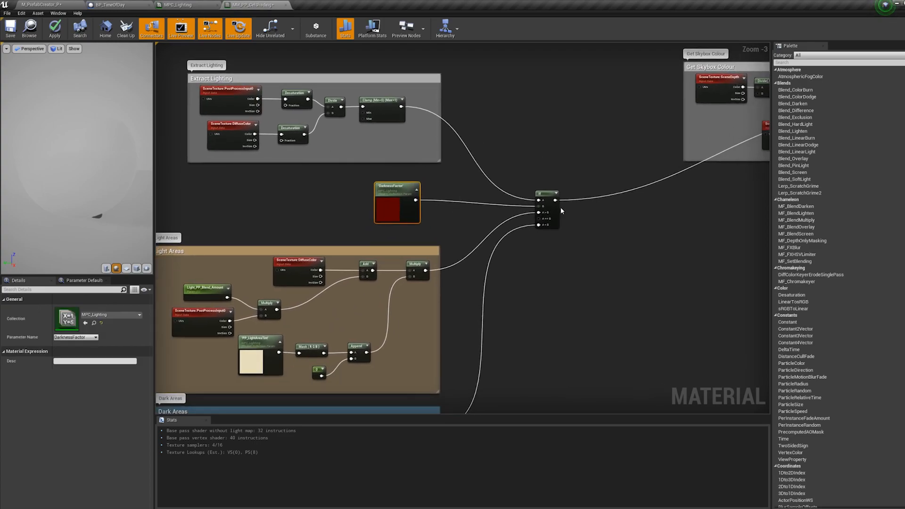
mouse_move(425, 224)
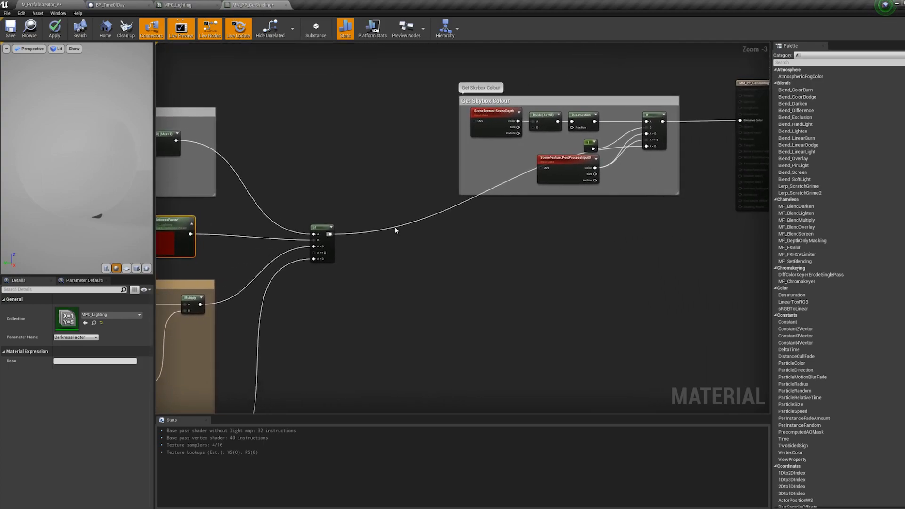
mouse_move(516, 172)
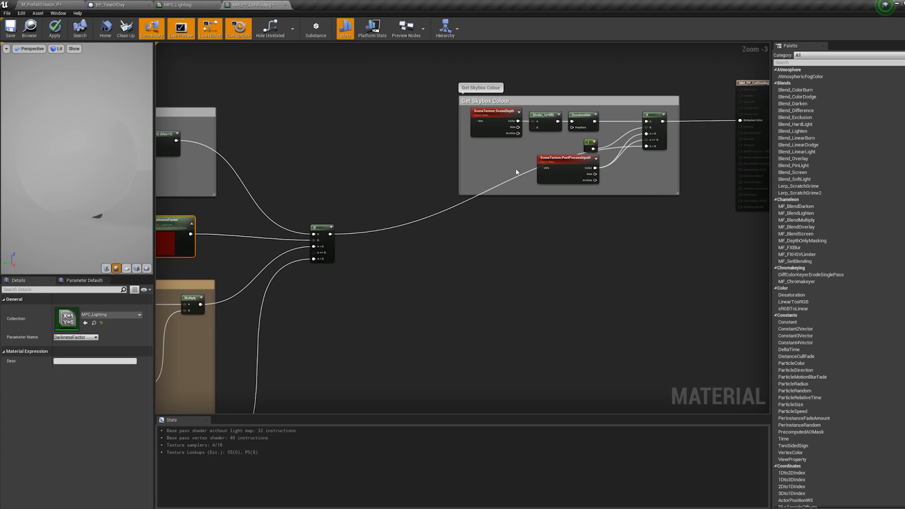
mouse_move(378, 329)
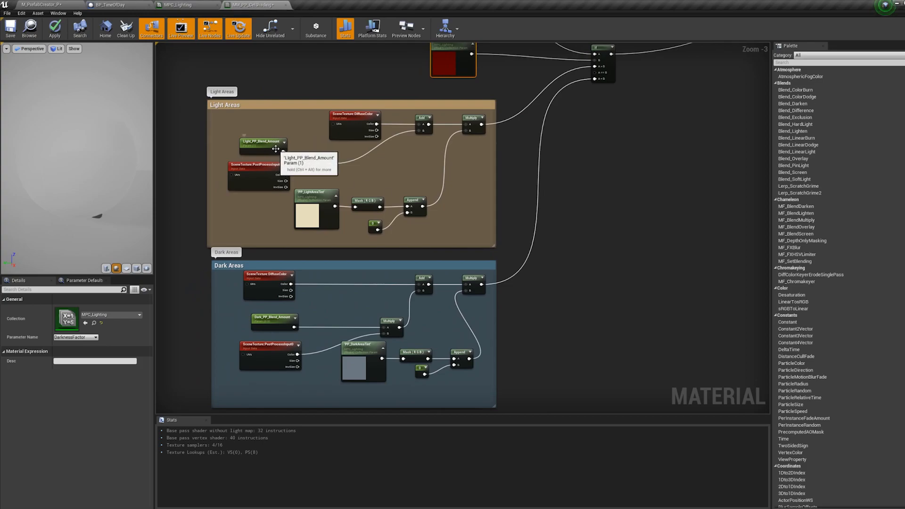
mouse_move(268, 152)
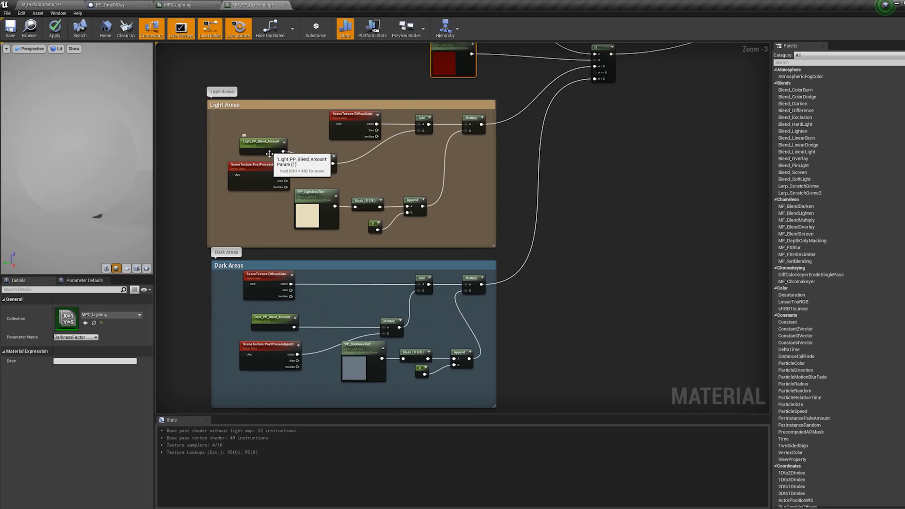
mouse_move(381, 375)
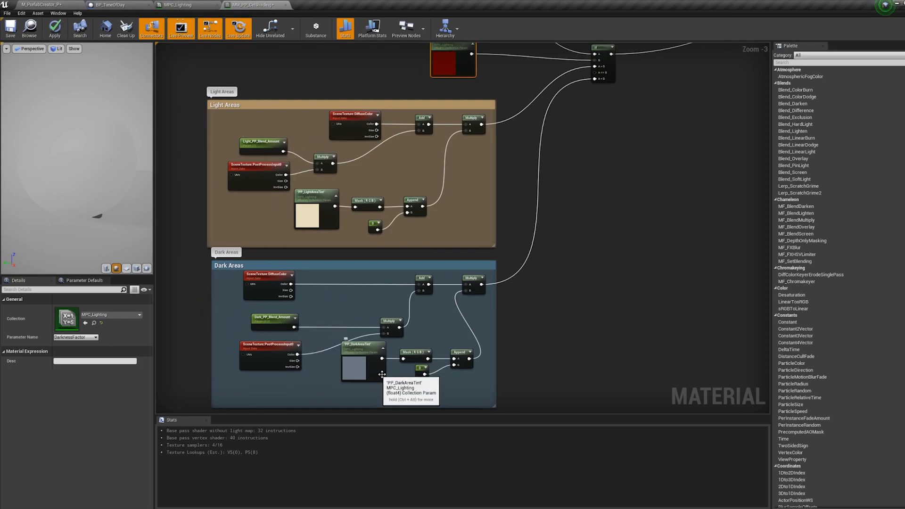
mouse_move(352, 215)
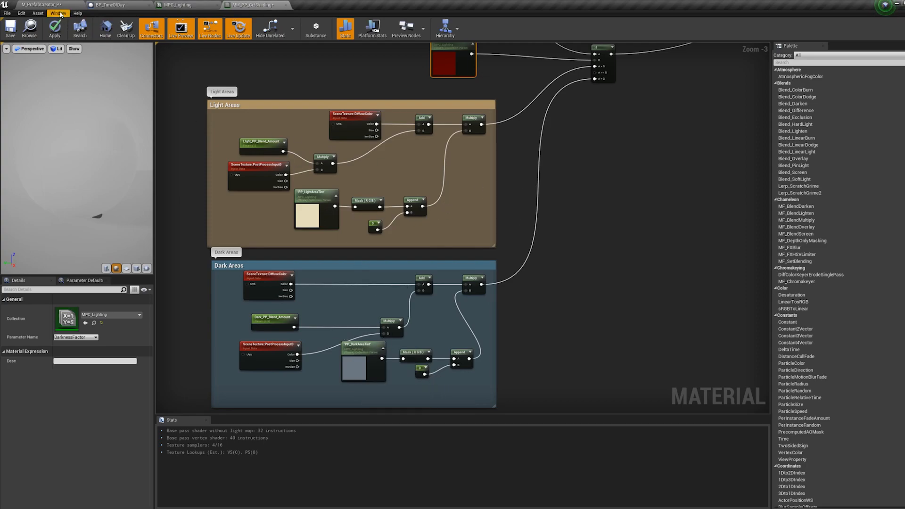
click(57, 12)
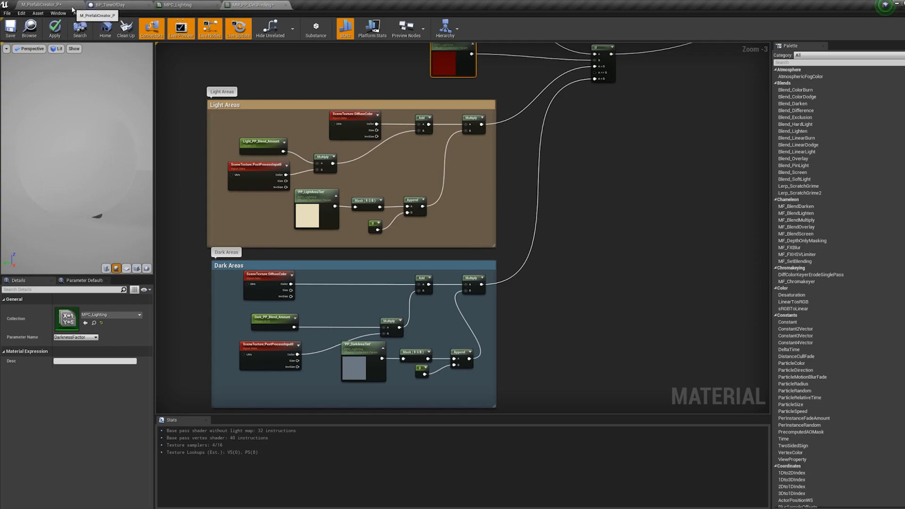
click(184, 5)
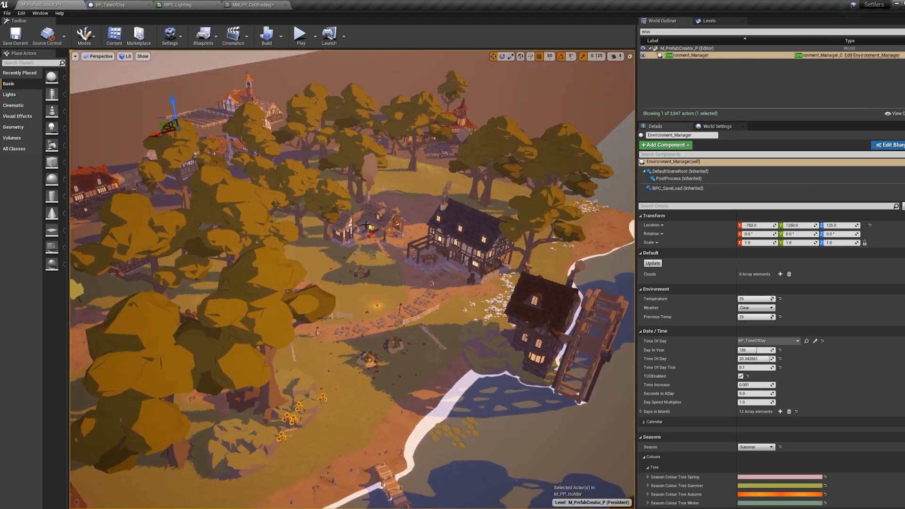
Open BP_TimeOfDay from the Environment_Manager to its Update Lighting Data function graph
click(110, 5)
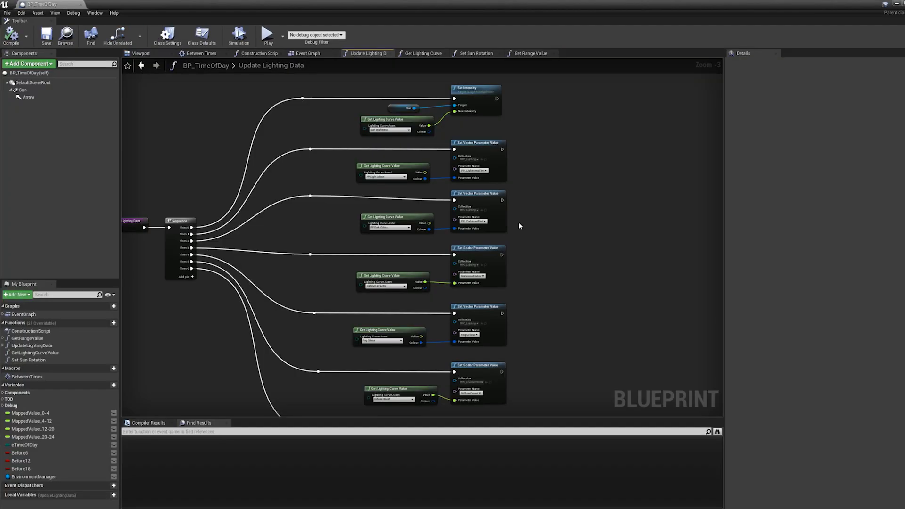
mouse_move(451, 181)
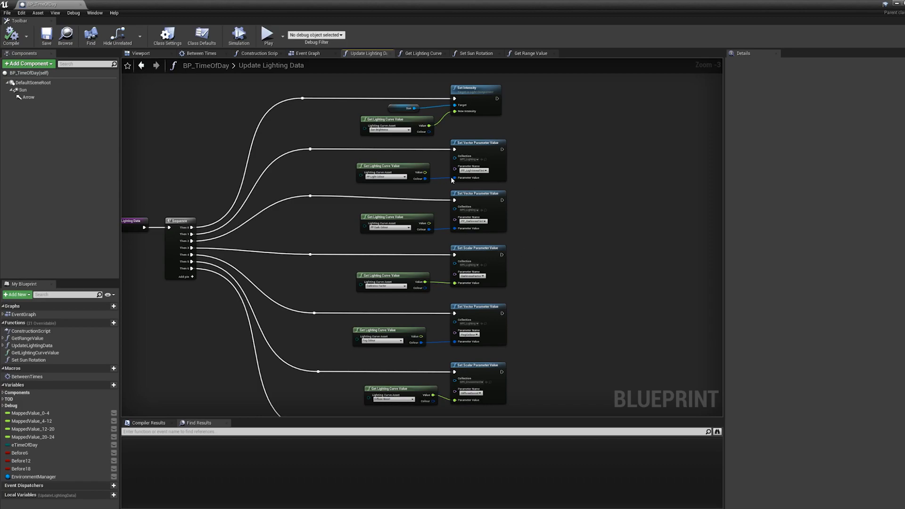
mouse_move(416, 129)
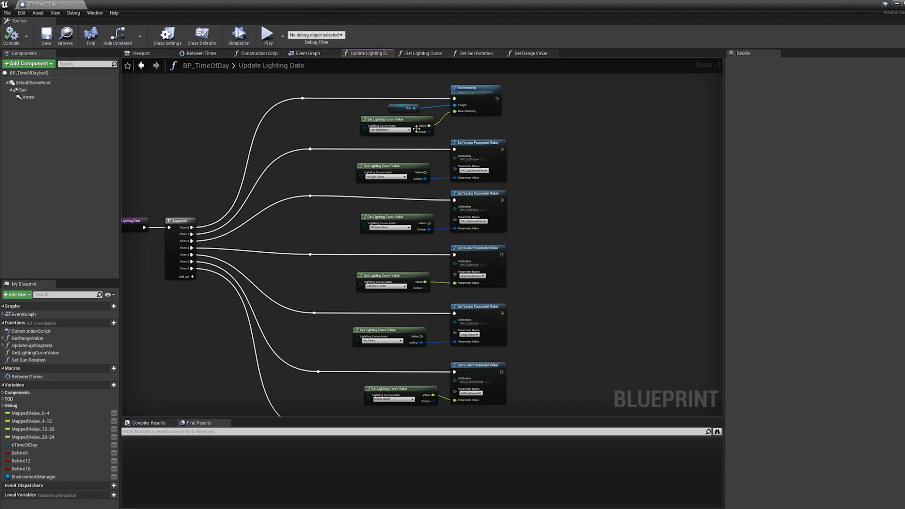
mouse_move(398, 260)
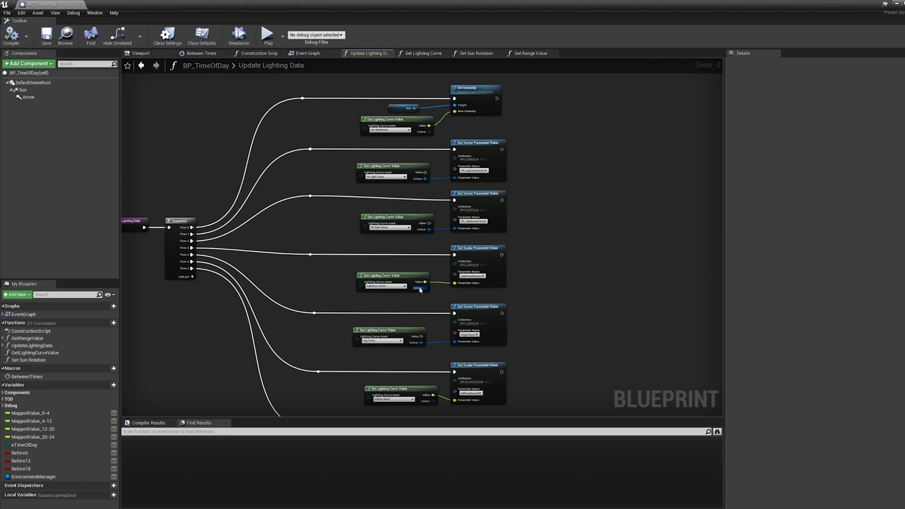
mouse_move(431, 299)
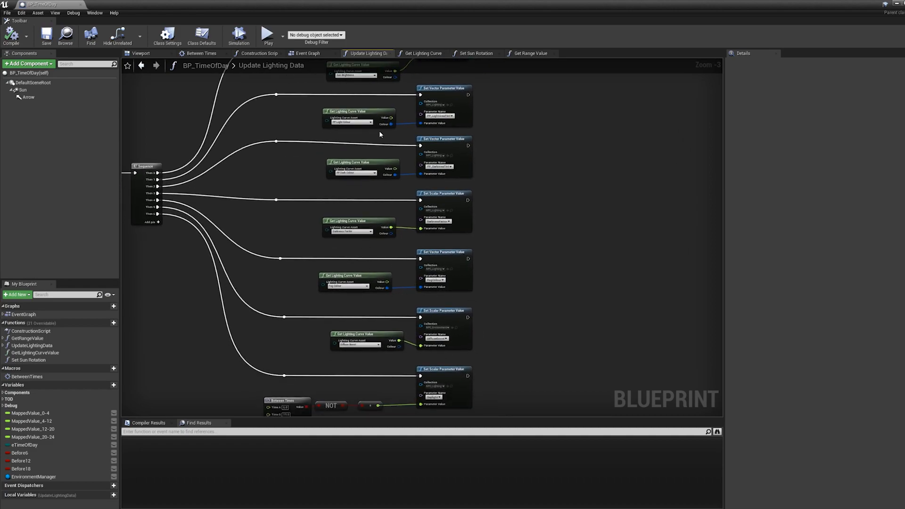
mouse_move(645, 101)
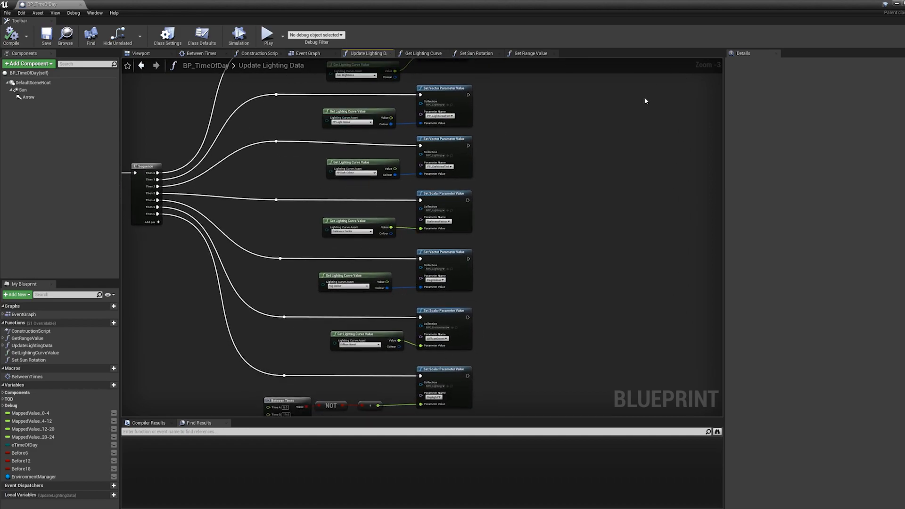
mouse_move(893, 5)
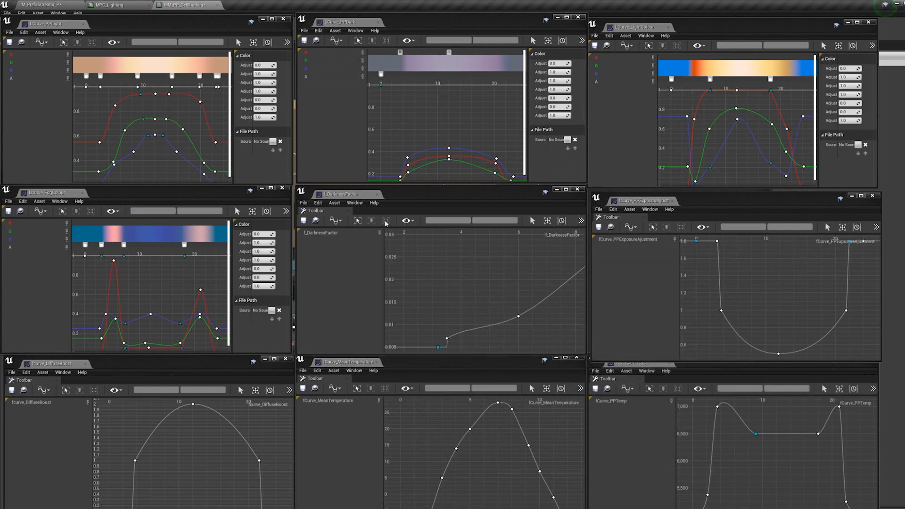
mouse_move(373, 252)
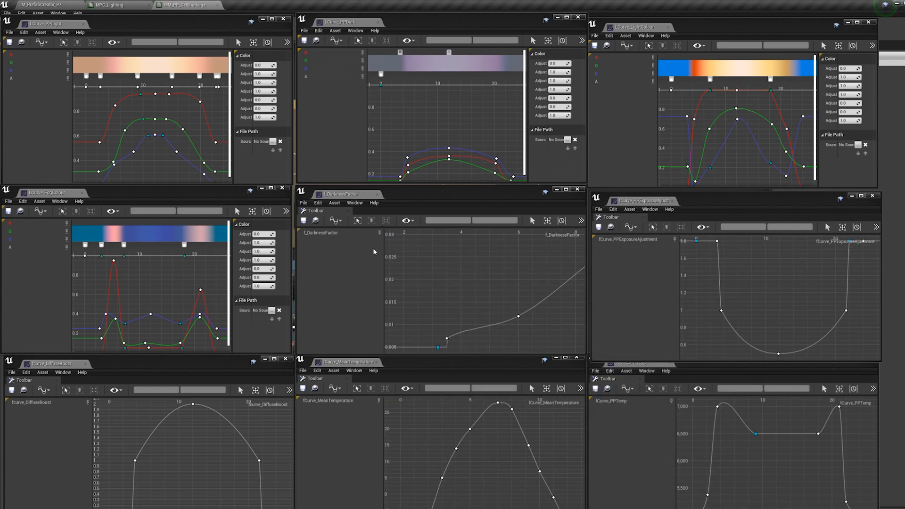
mouse_move(368, 289)
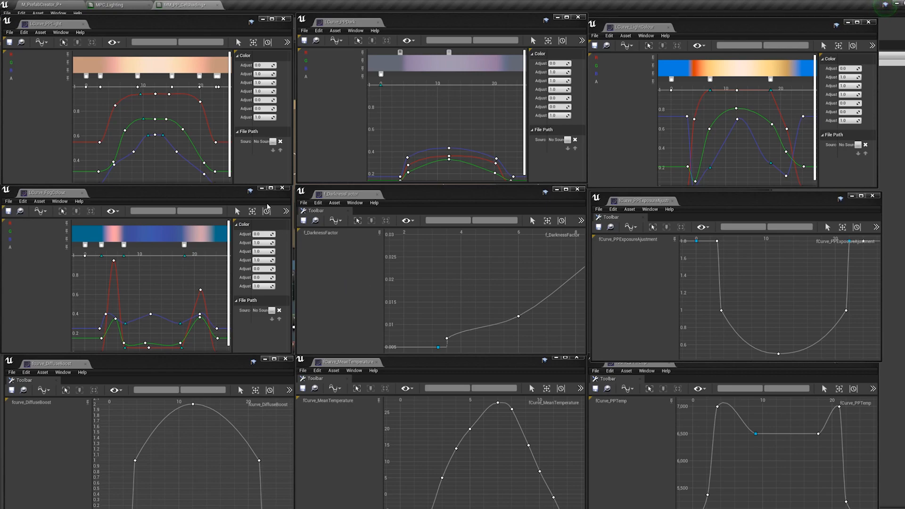
mouse_move(175, 174)
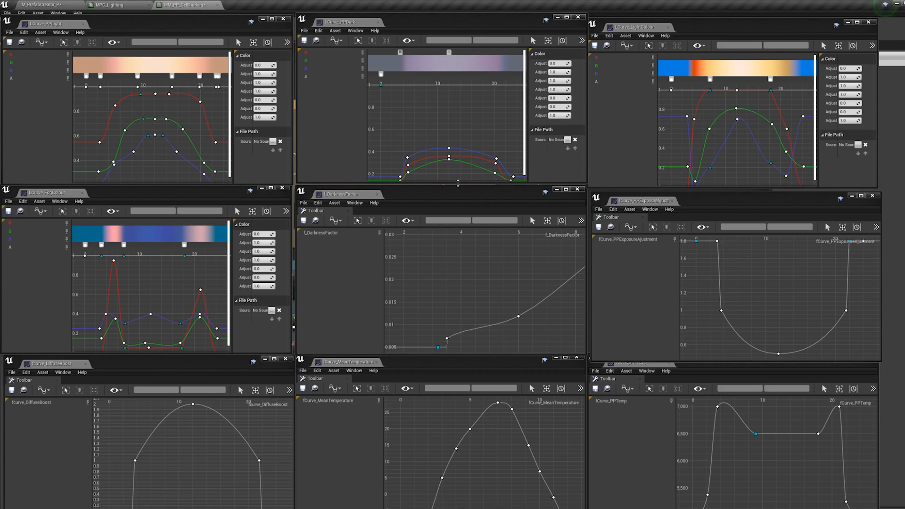
mouse_move(486, 142)
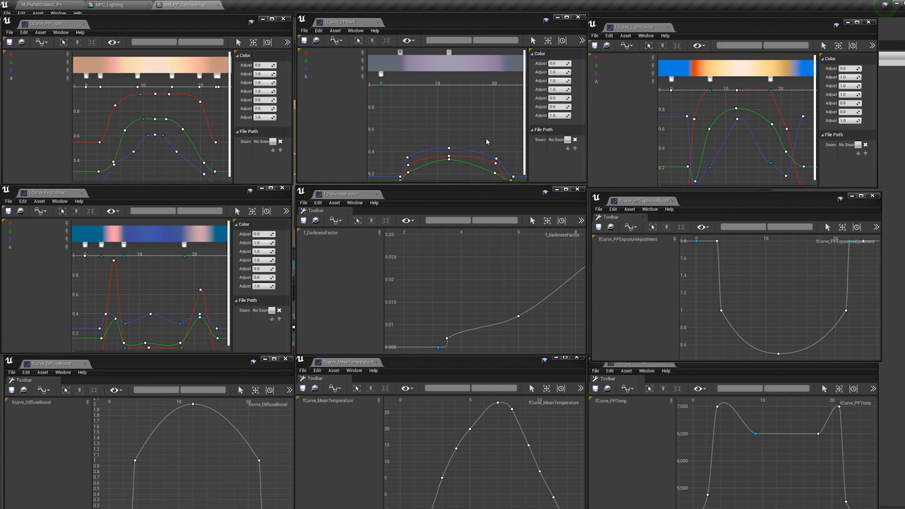
mouse_move(457, 129)
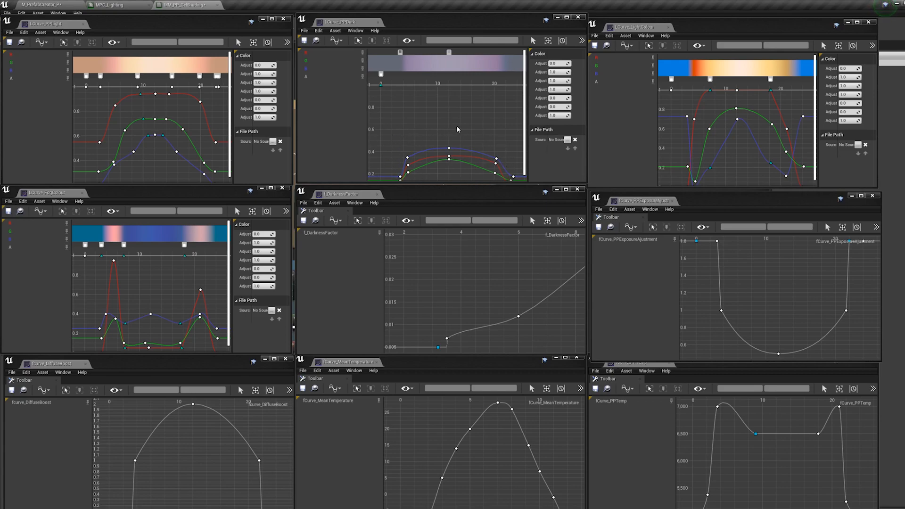
mouse_move(610, 101)
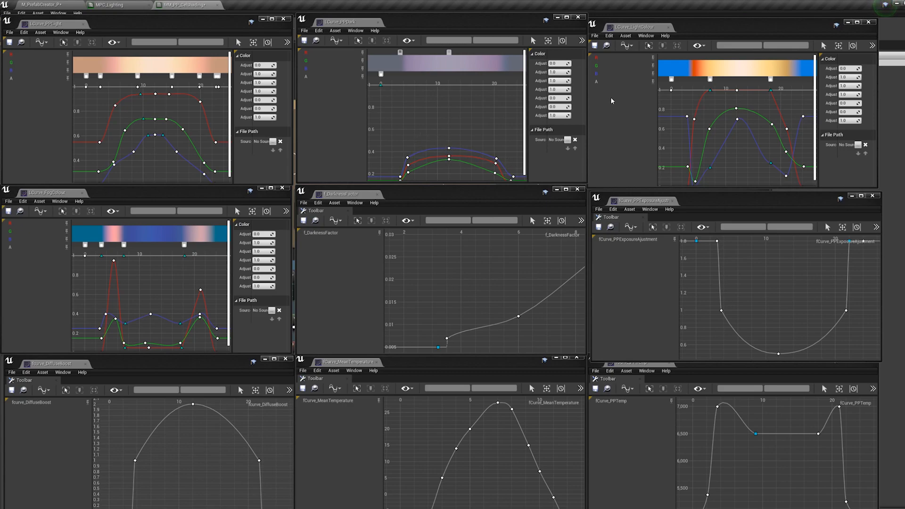
mouse_move(725, 48)
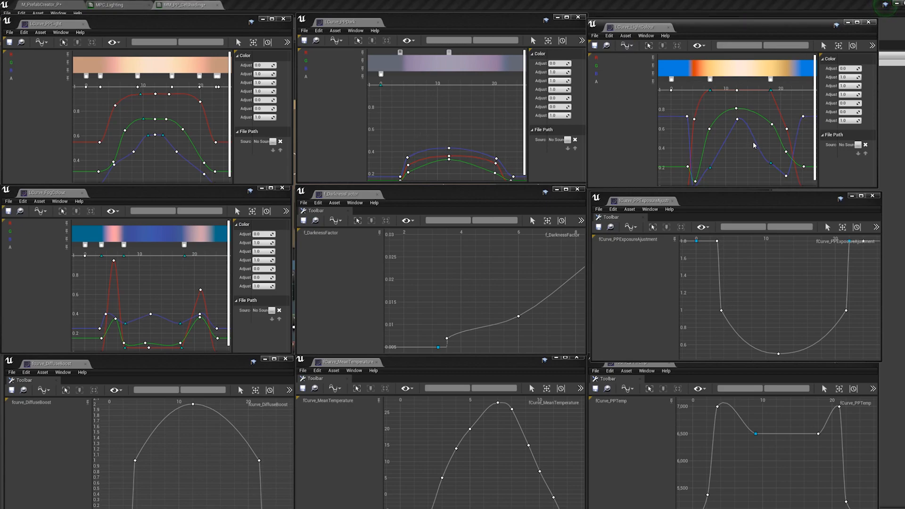
mouse_move(734, 160)
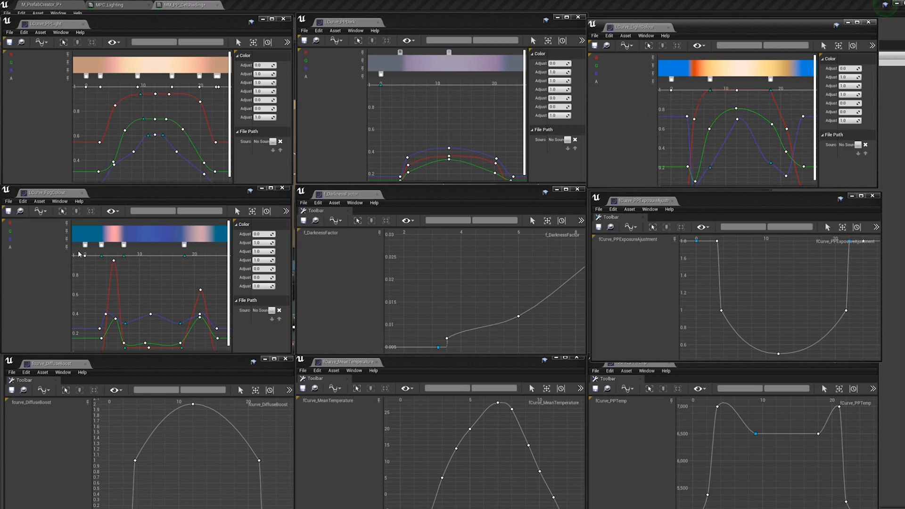
mouse_move(162, 302)
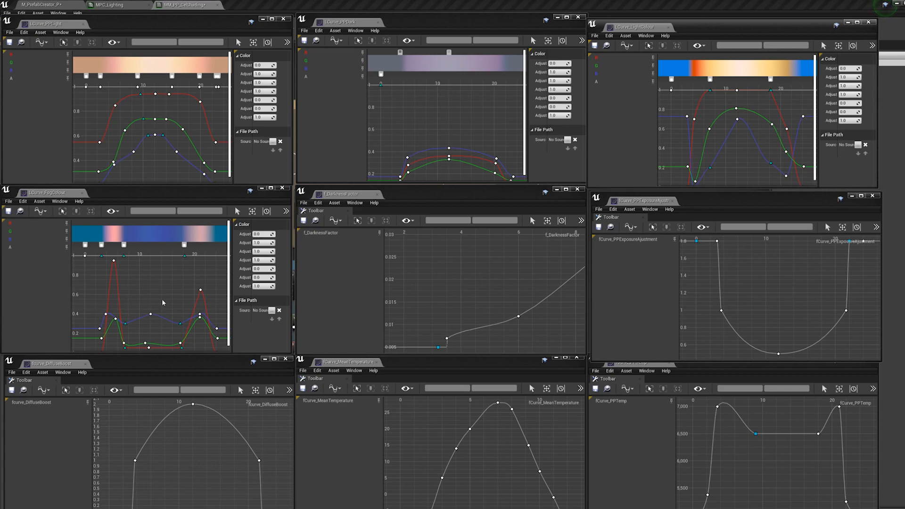
mouse_move(156, 297)
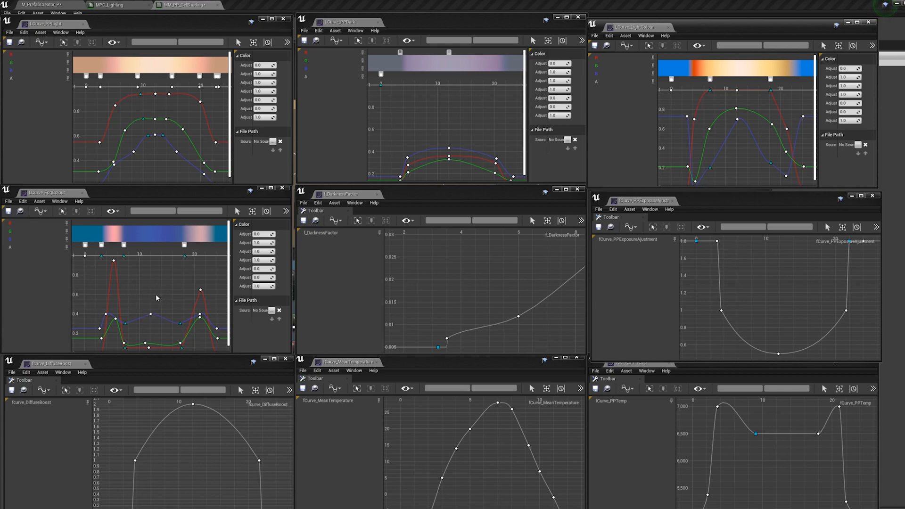
mouse_move(148, 277)
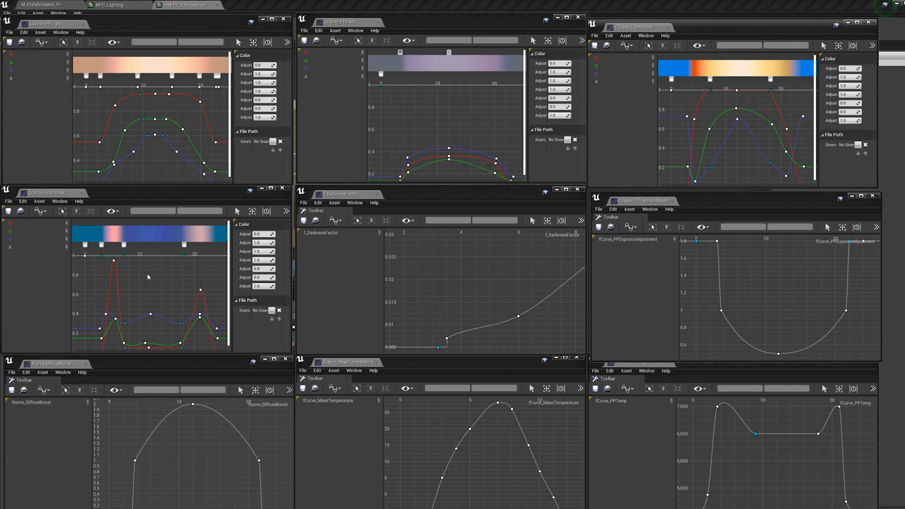
mouse_move(113, 155)
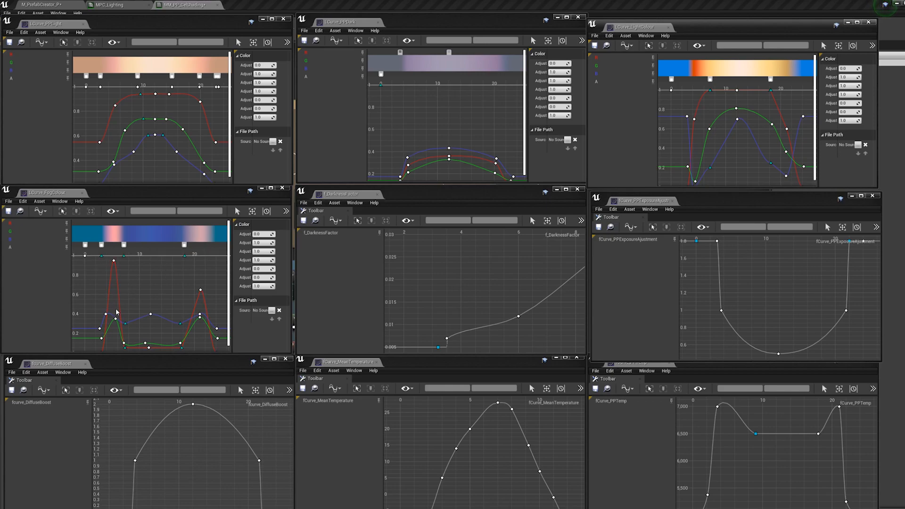
mouse_move(106, 299)
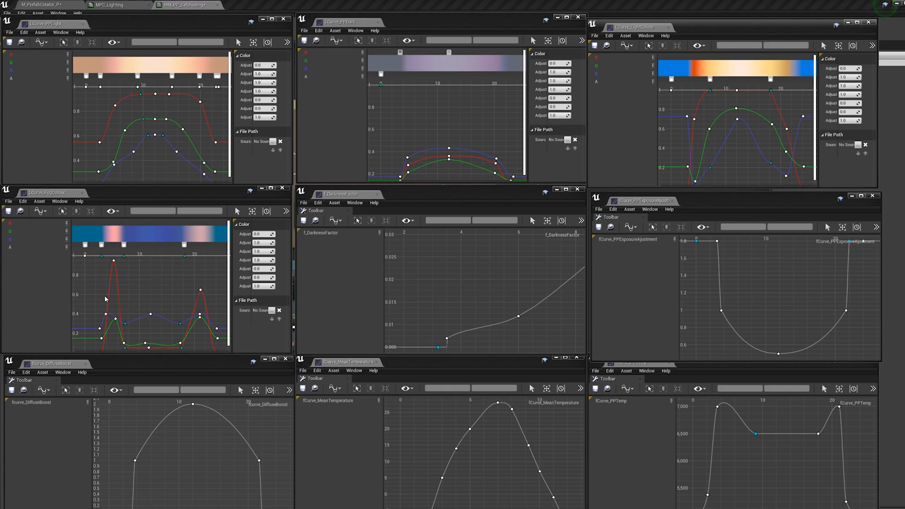
mouse_move(505, 310)
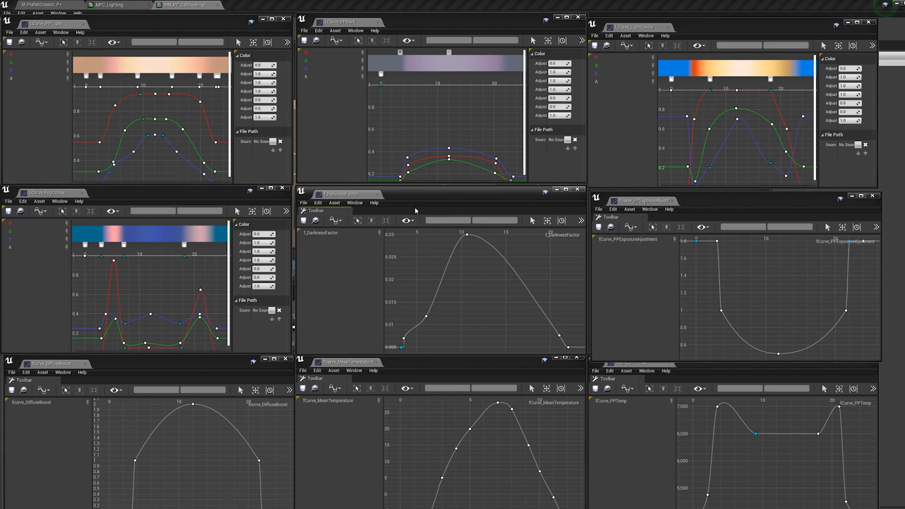
mouse_move(442, 248)
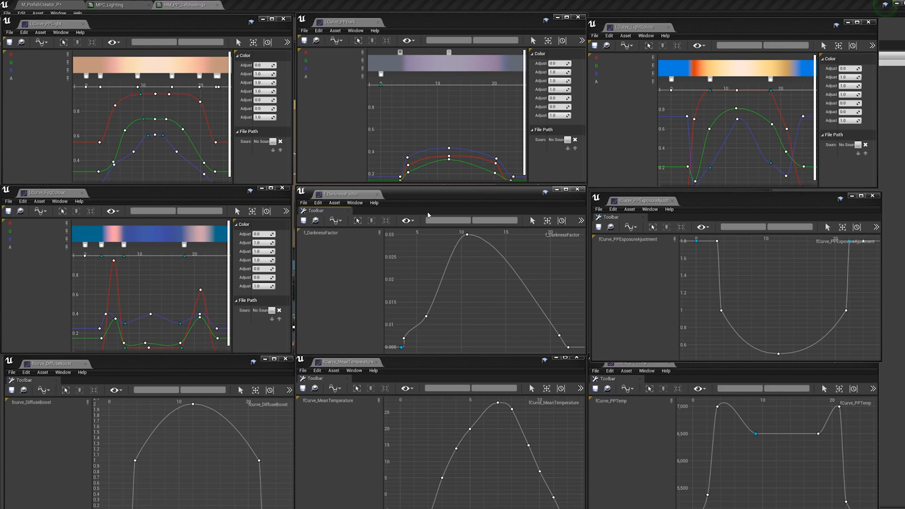
mouse_move(706, 275)
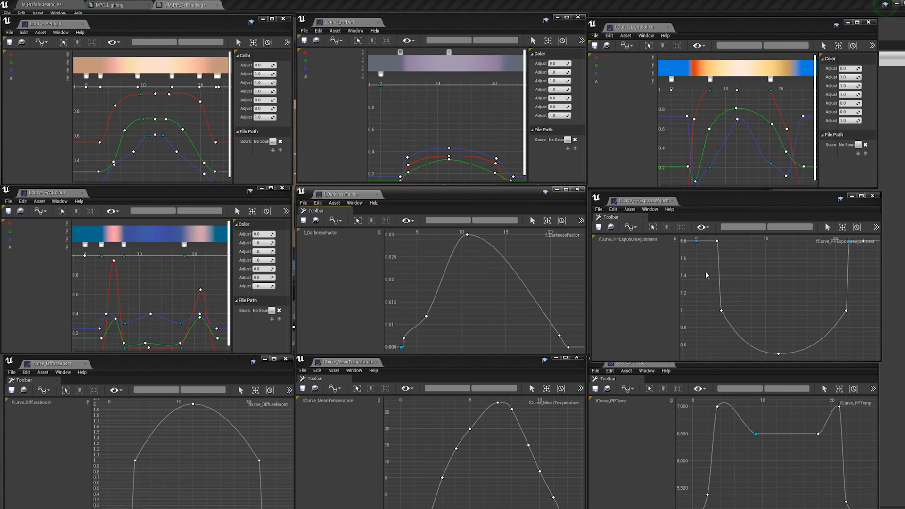
mouse_move(713, 277)
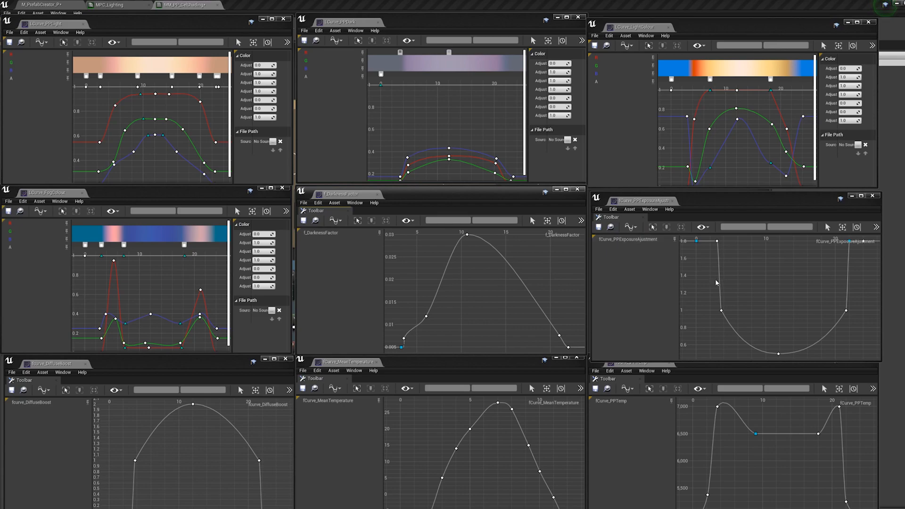
mouse_move(707, 300)
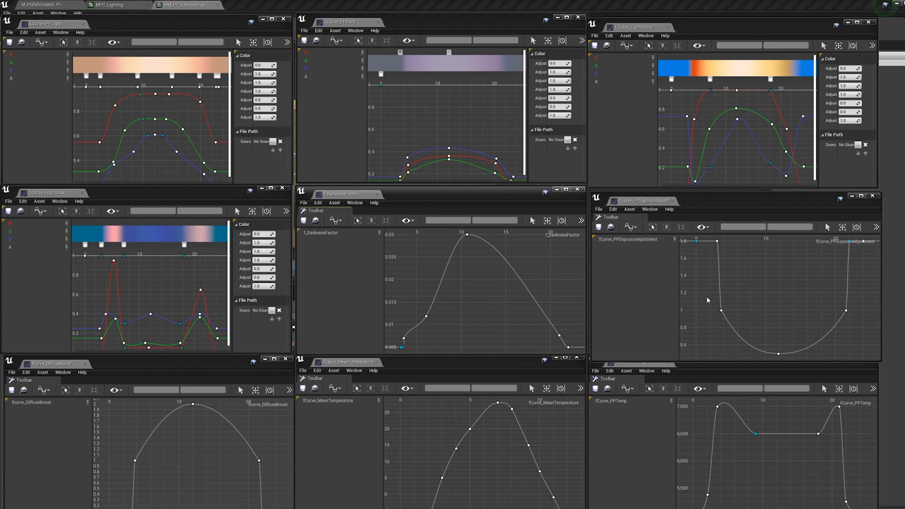
mouse_move(701, 313)
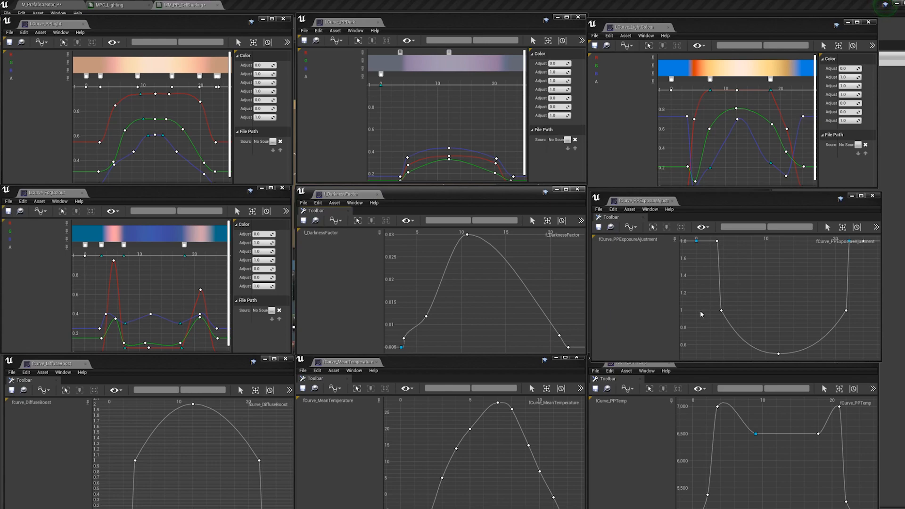
mouse_move(220, 431)
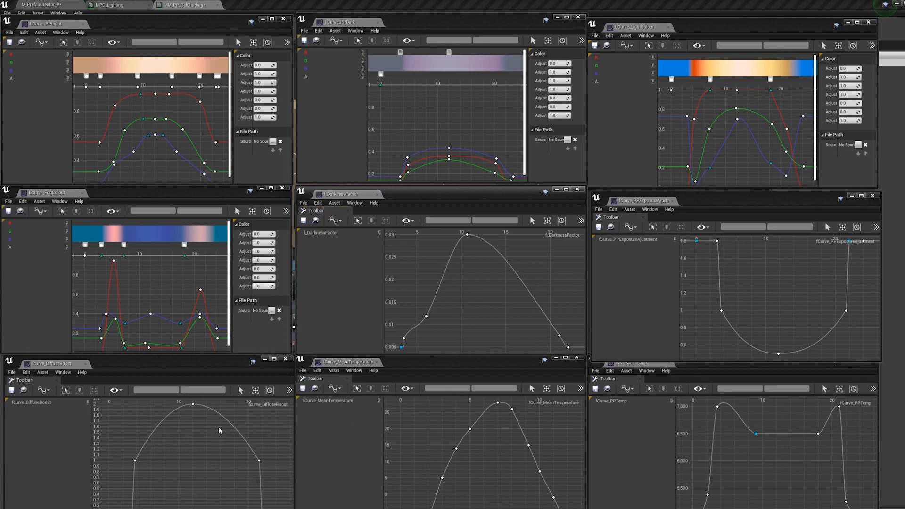
mouse_move(213, 464)
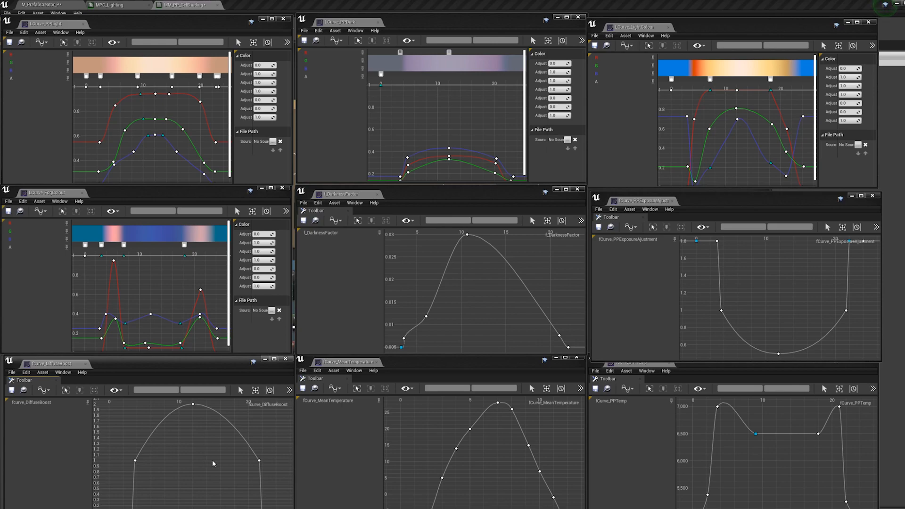
mouse_move(187, 466)
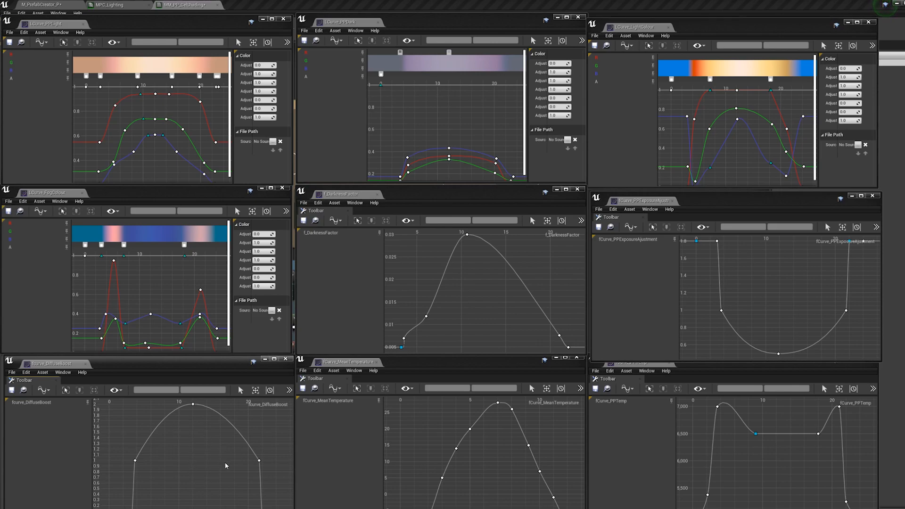
mouse_move(227, 457)
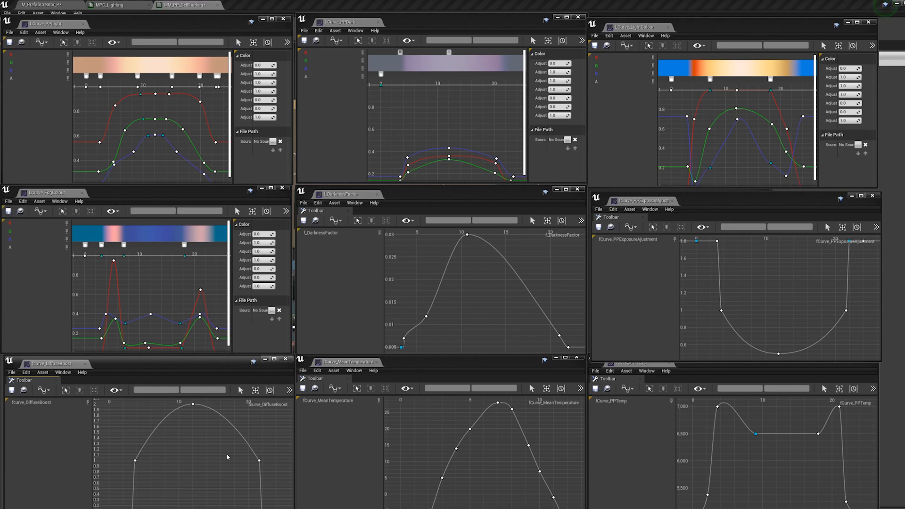
mouse_move(177, 452)
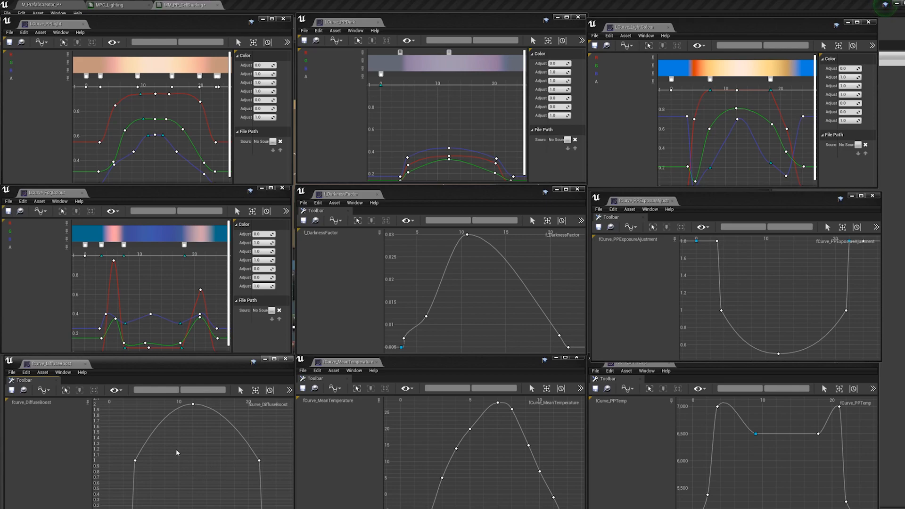
mouse_move(198, 431)
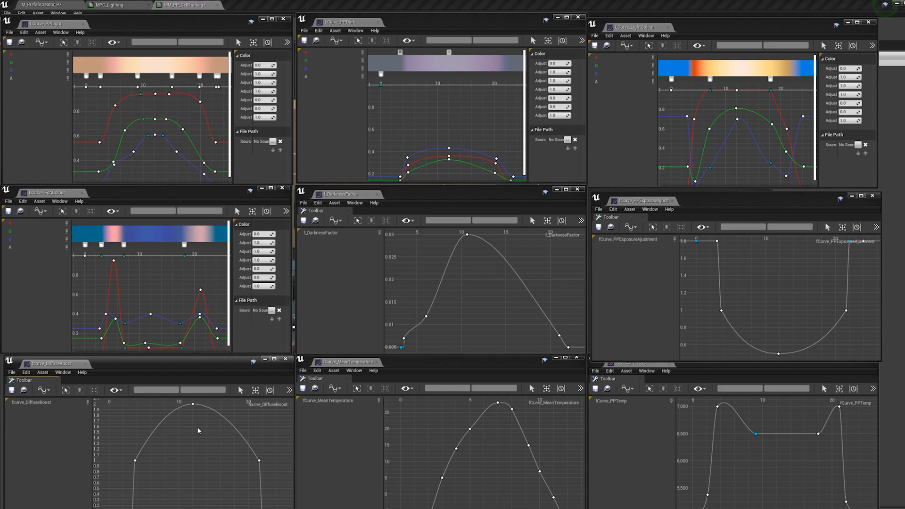
mouse_move(283, 436)
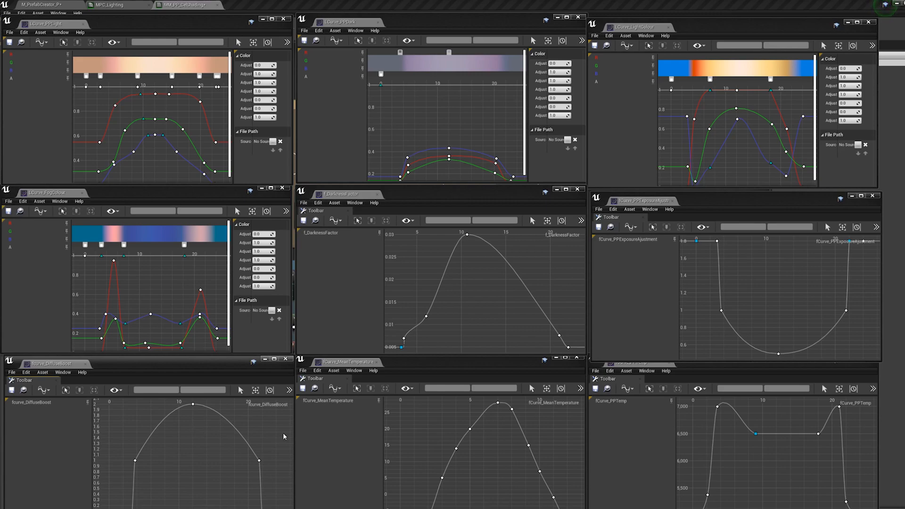
mouse_move(502, 458)
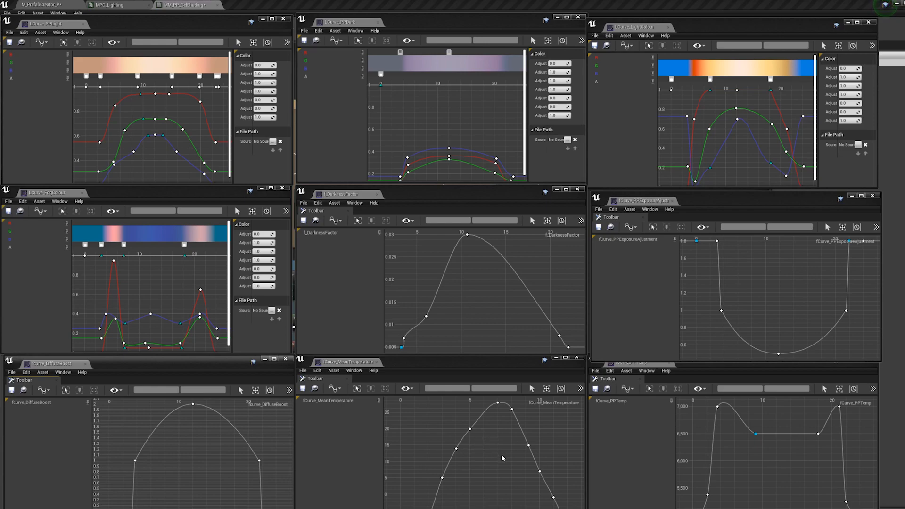
mouse_move(482, 465)
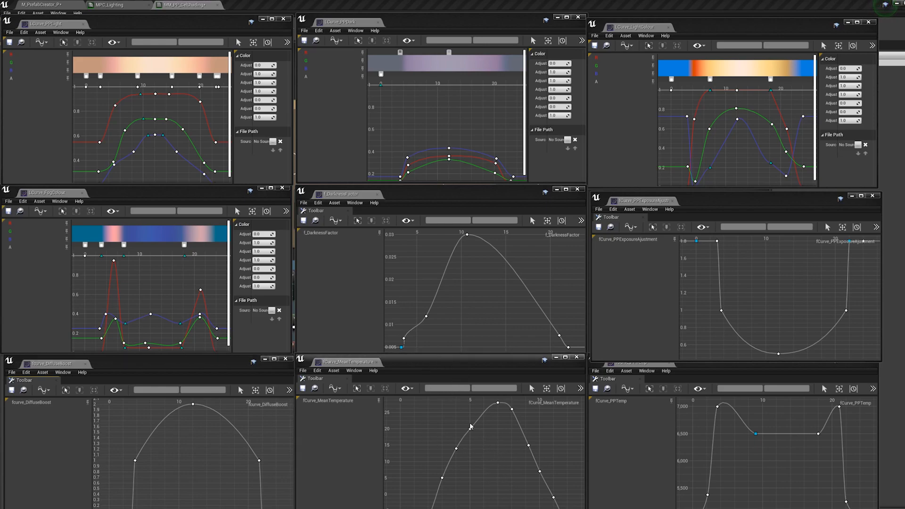
mouse_move(503, 458)
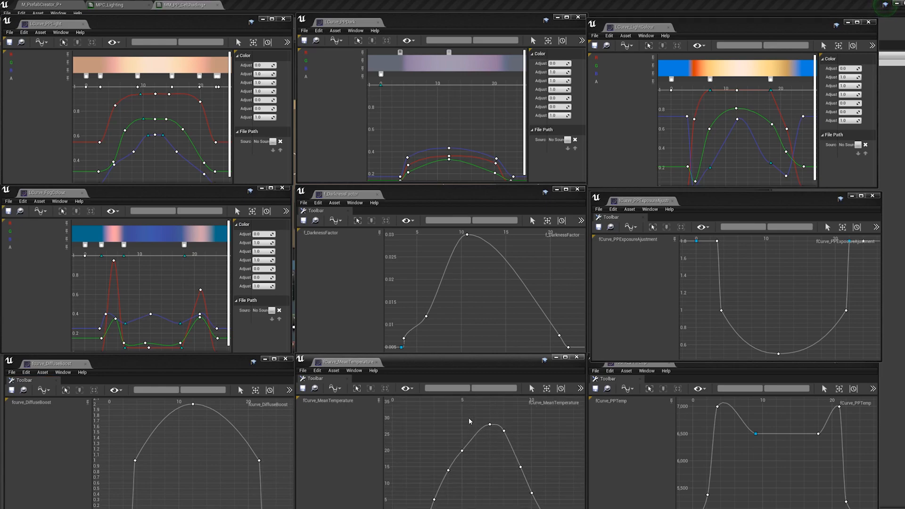
mouse_move(482, 453)
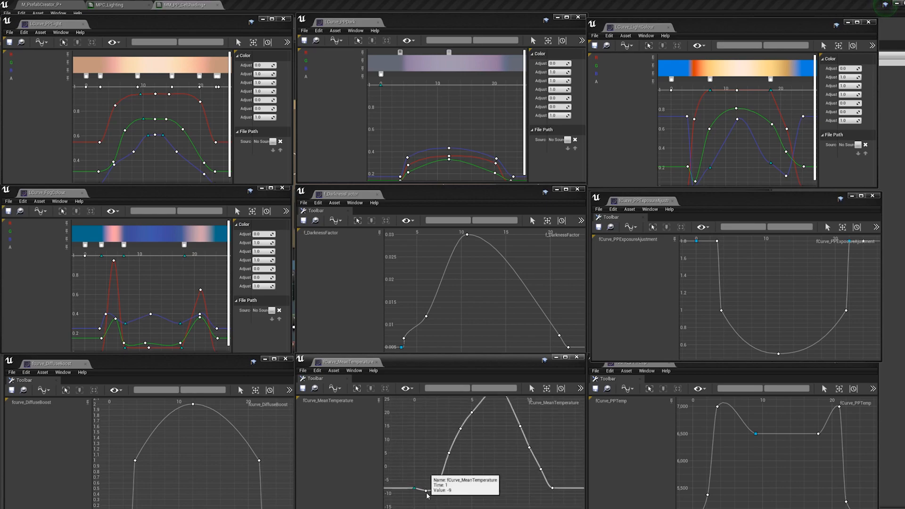
mouse_move(481, 462)
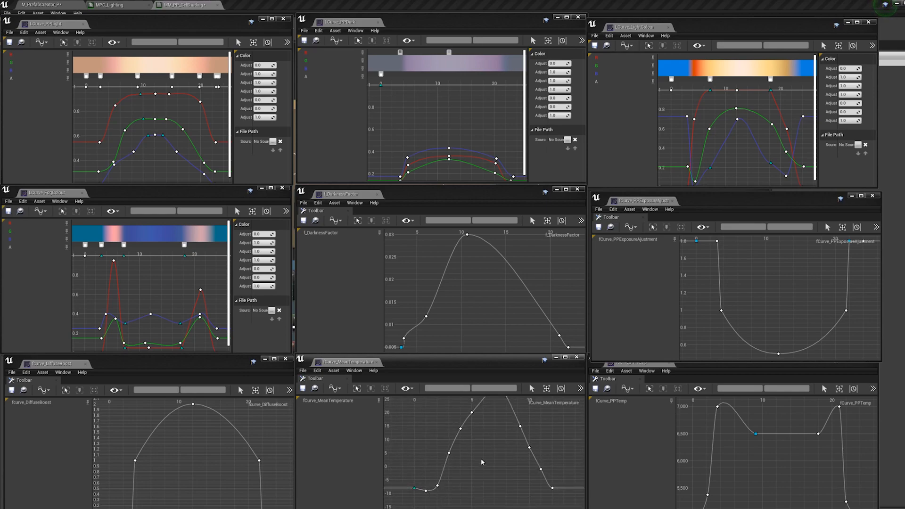
mouse_move(501, 455)
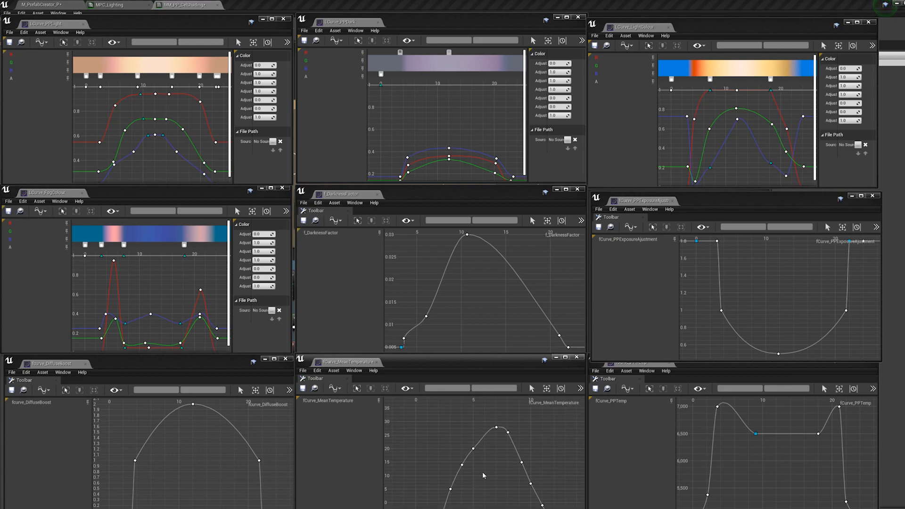
mouse_move(495, 410)
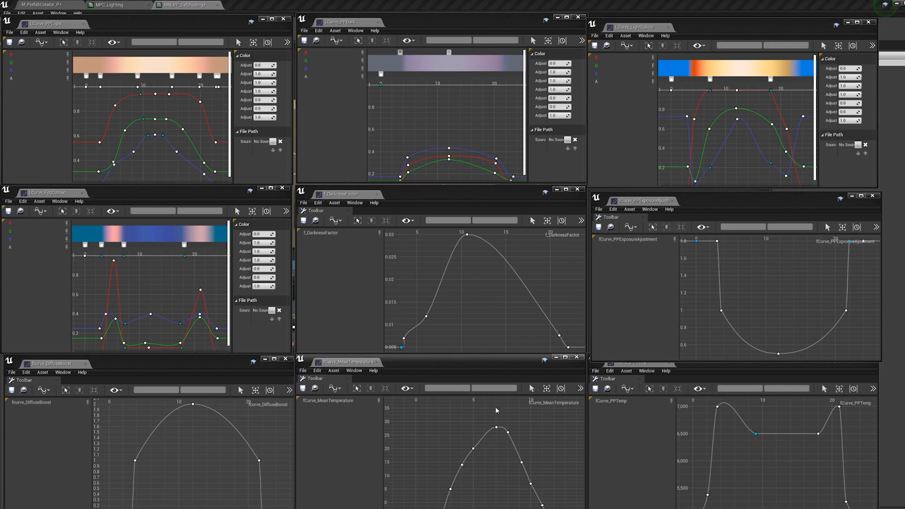
mouse_move(505, 469)
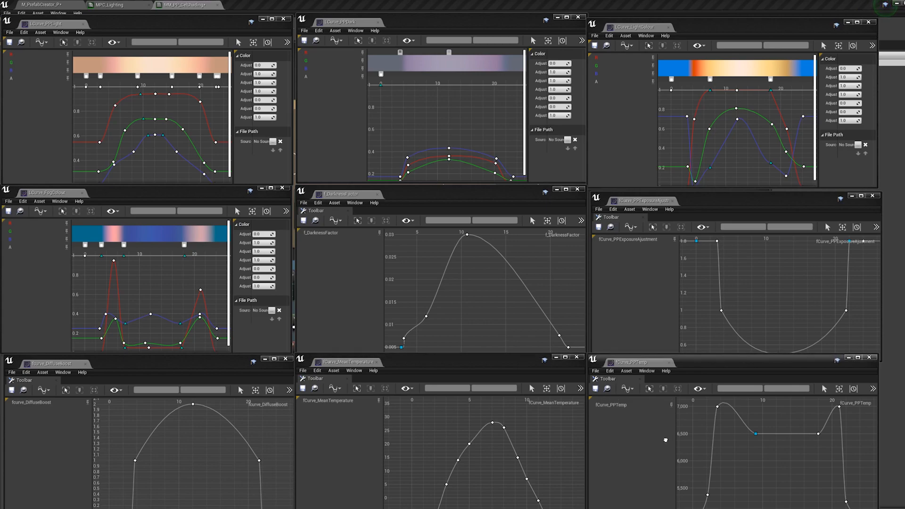
mouse_move(769, 440)
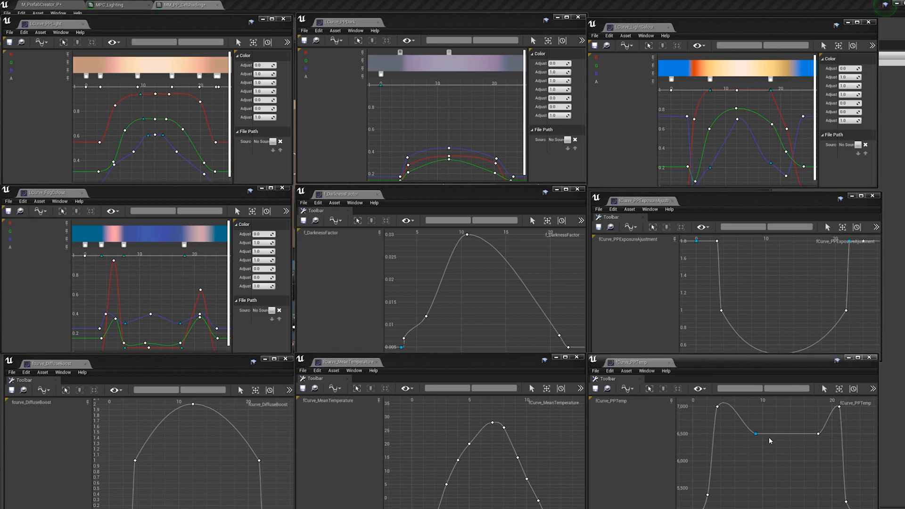
mouse_move(814, 422)
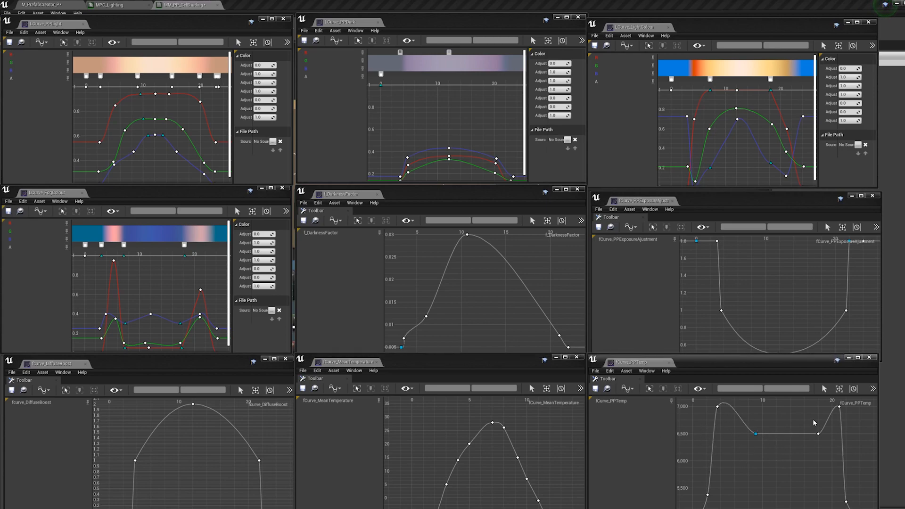
mouse_move(742, 459)
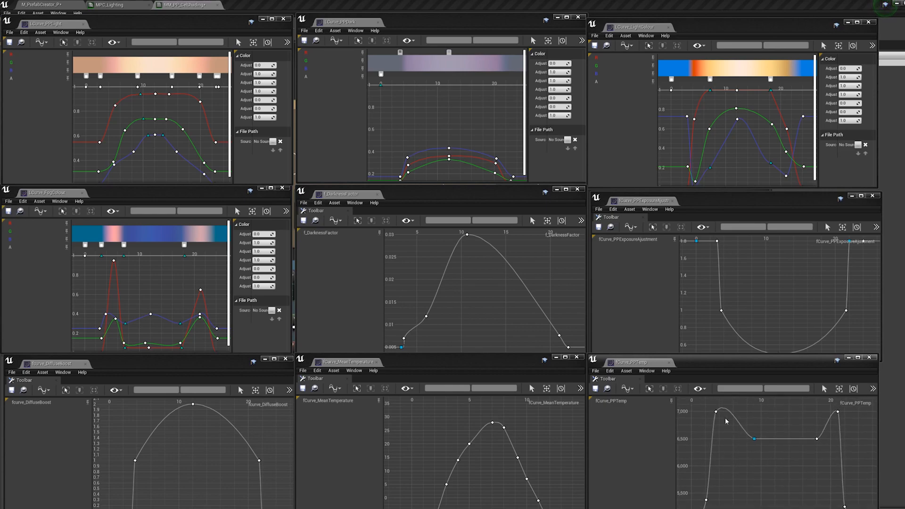
mouse_move(772, 470)
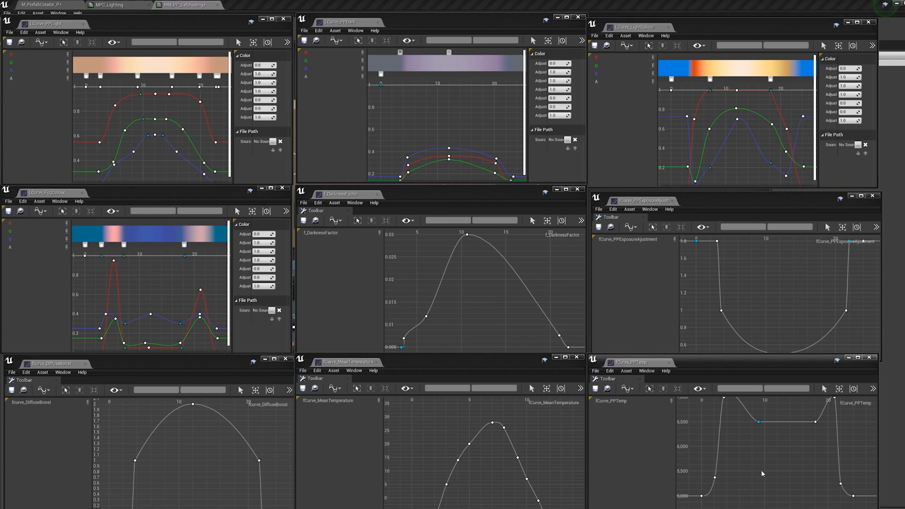
mouse_move(671, 427)
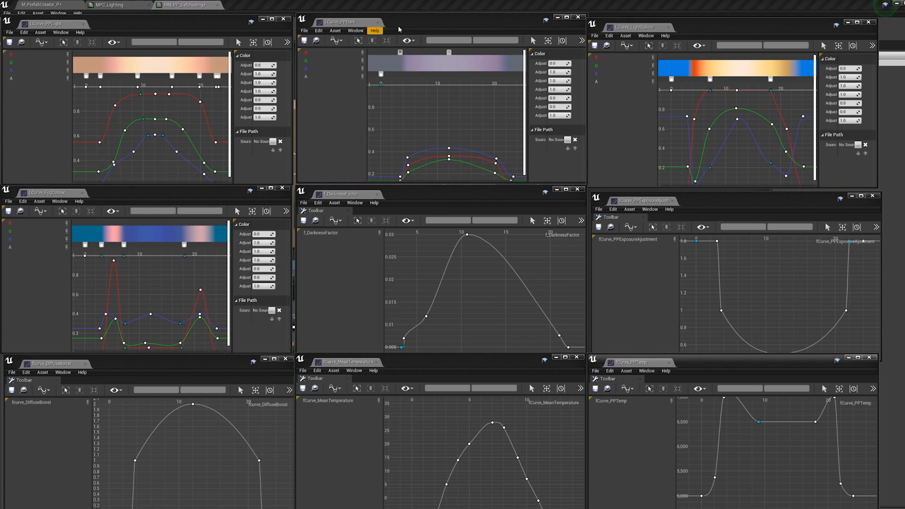
mouse_move(457, 194)
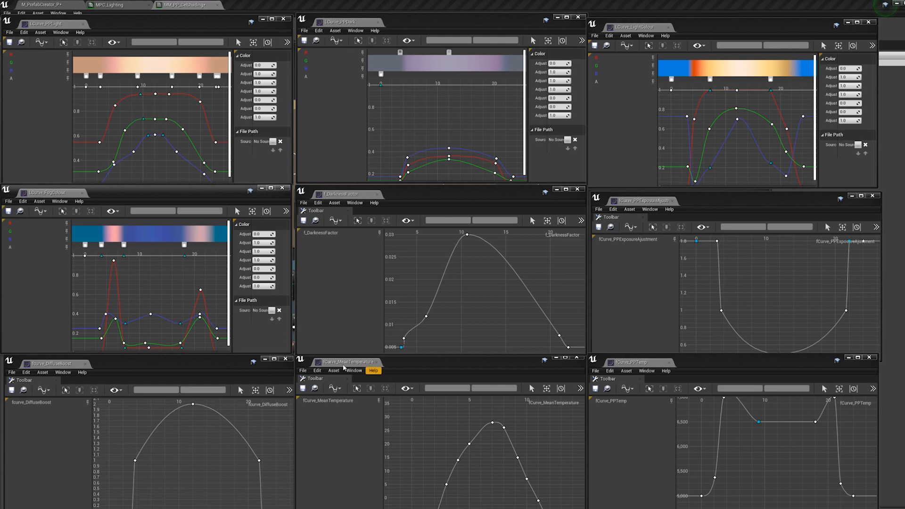
mouse_move(97, 331)
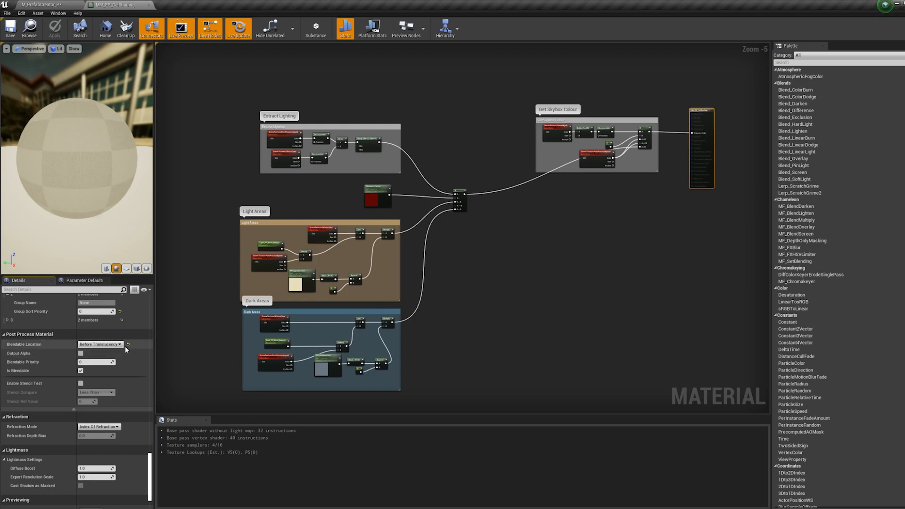
click(120, 344)
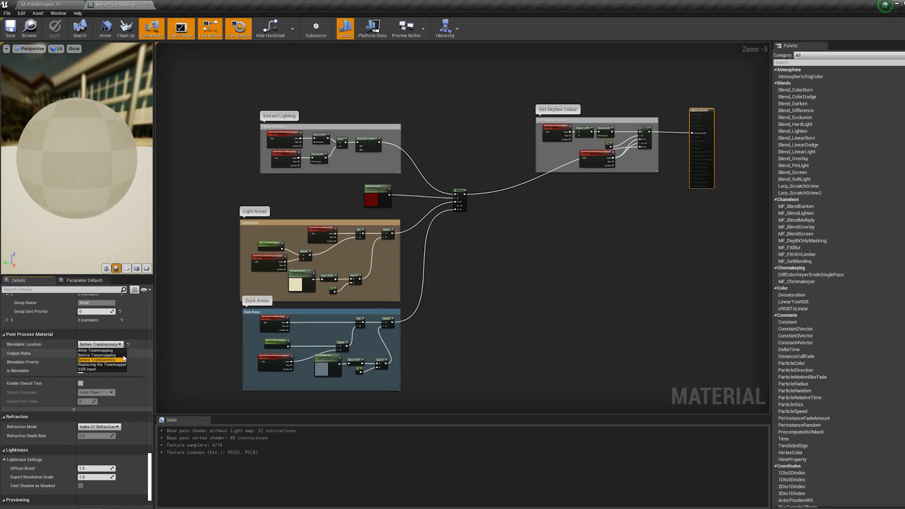
click(98, 355)
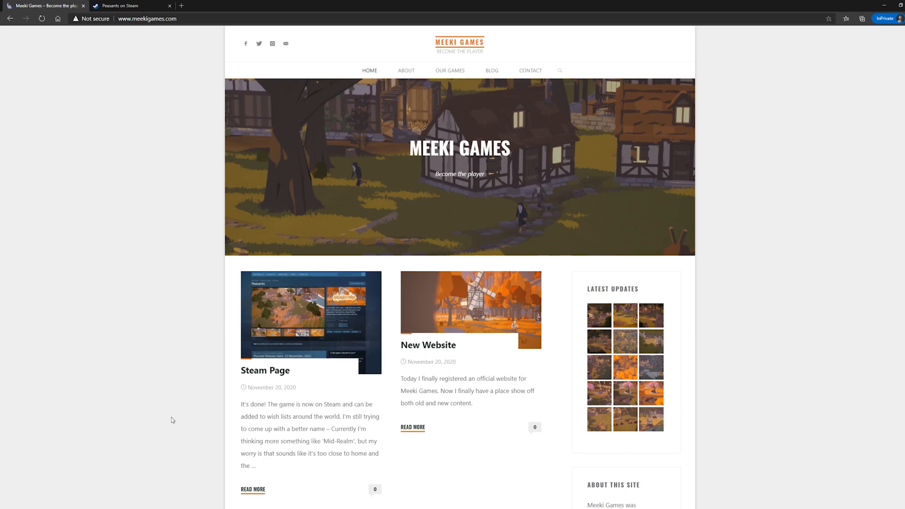
mouse_move(182, 391)
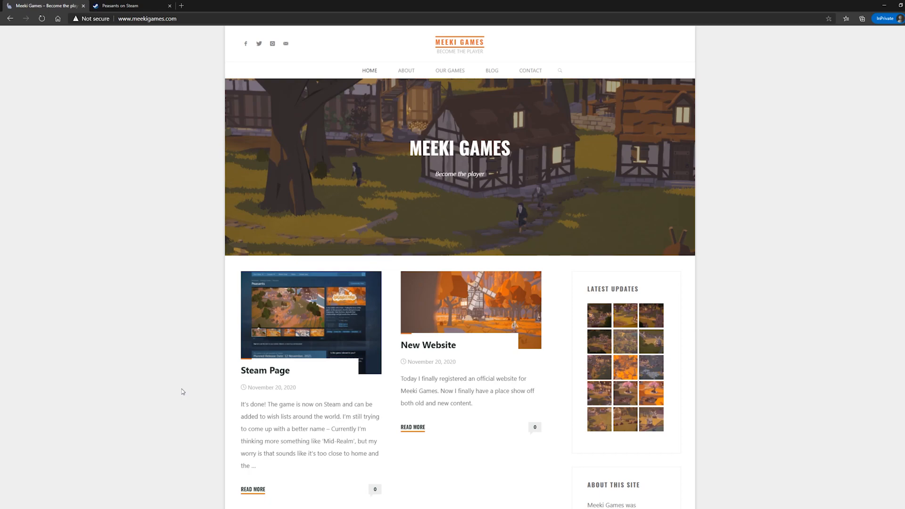
Read the Meeki Games About page, then move on to the Contact page with its message form
click(491, 71)
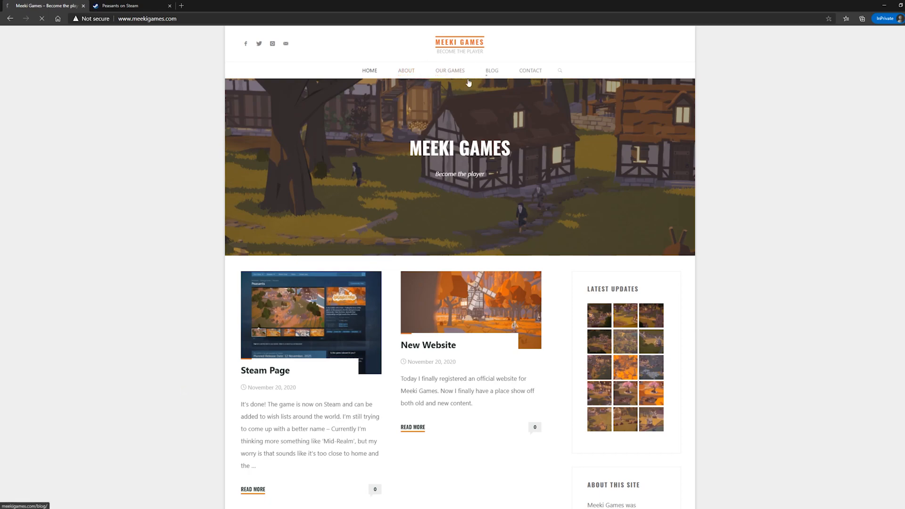
click(406, 71)
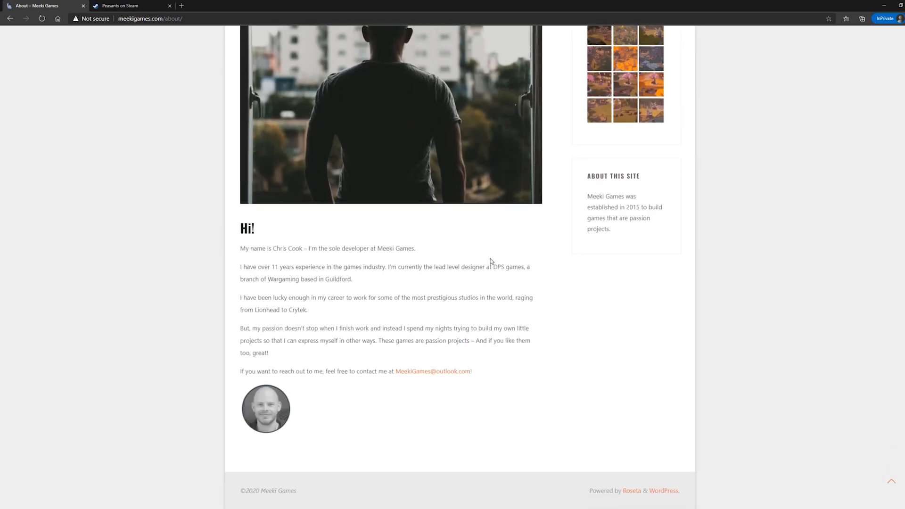
scroll(up, 3)
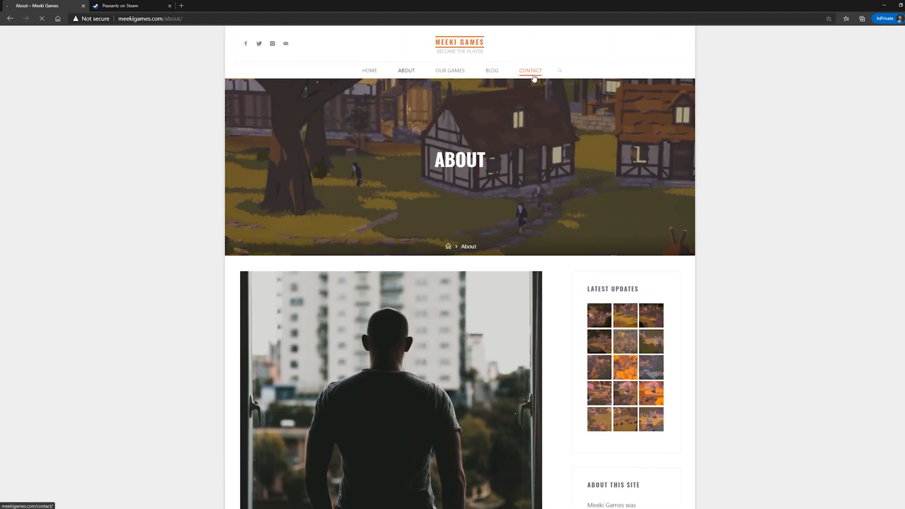
click(530, 71)
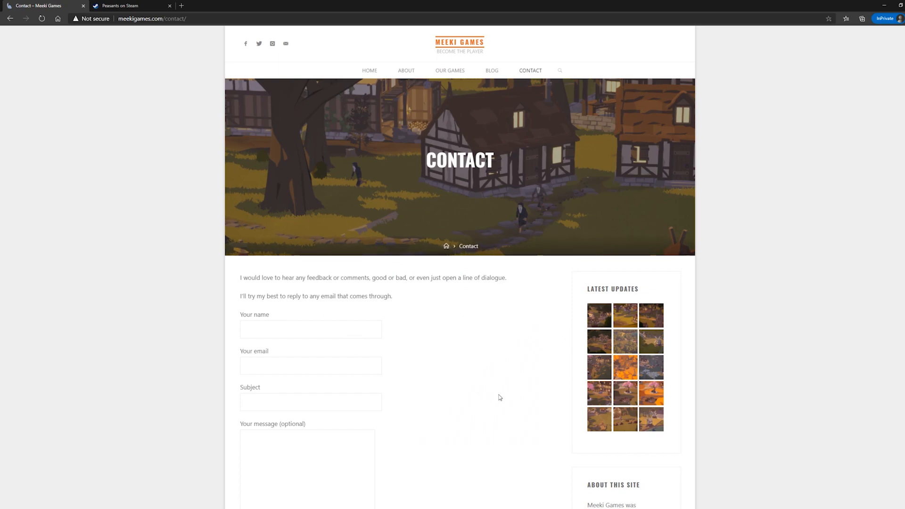
mouse_move(483, 346)
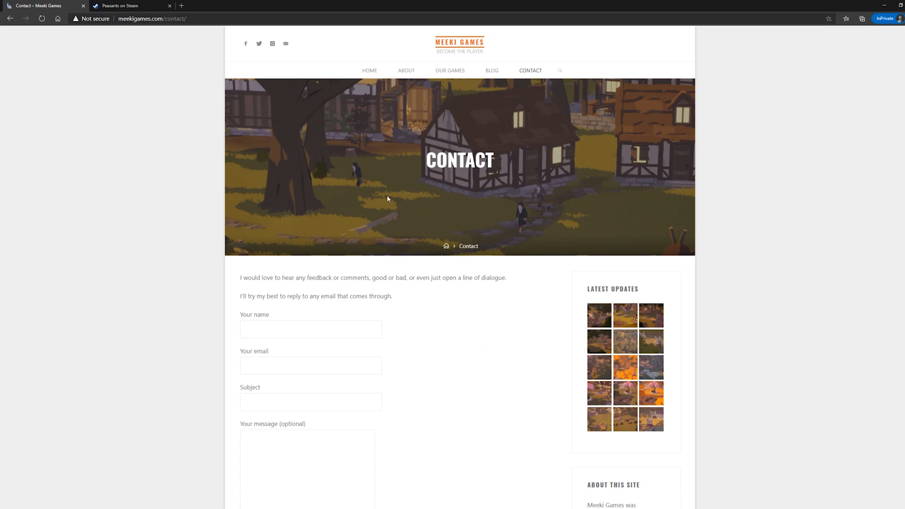
mouse_move(368, 71)
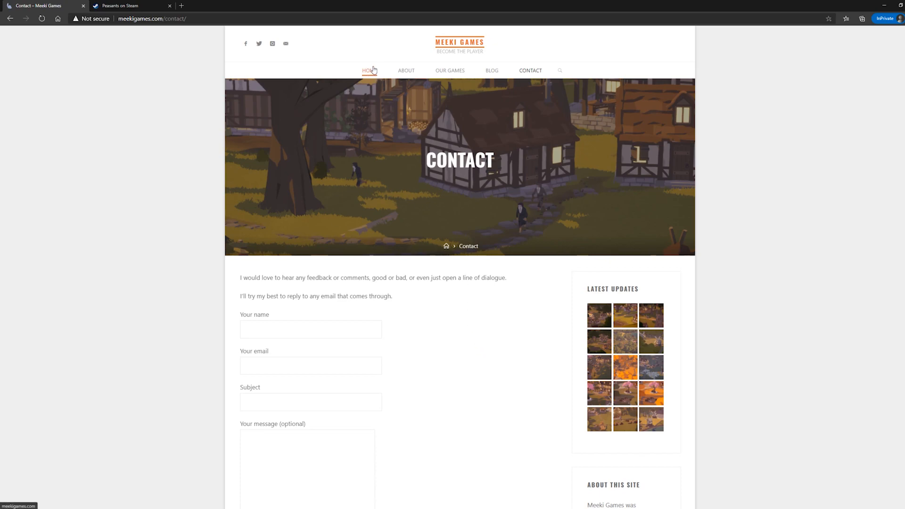
mouse_move(165, 13)
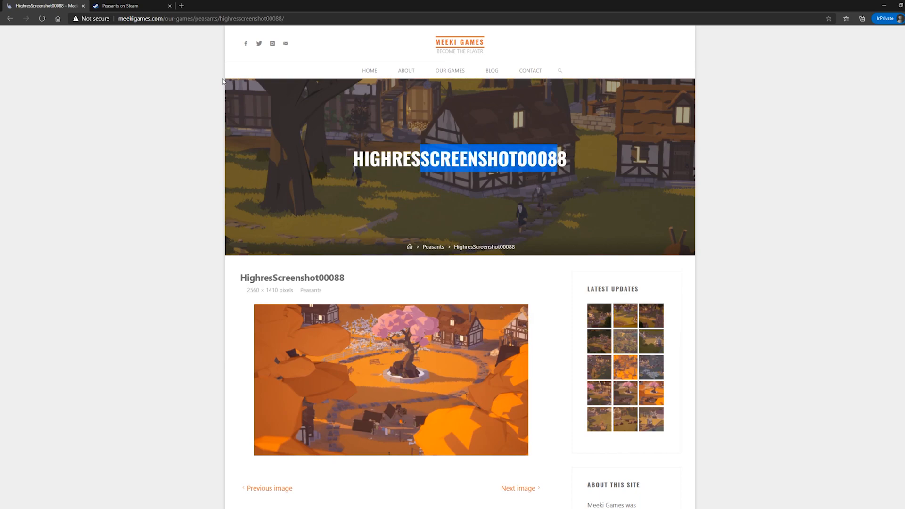
Browse the Peasants Steam page screenshots through the autumn square to the snowy riverside village
click(122, 5)
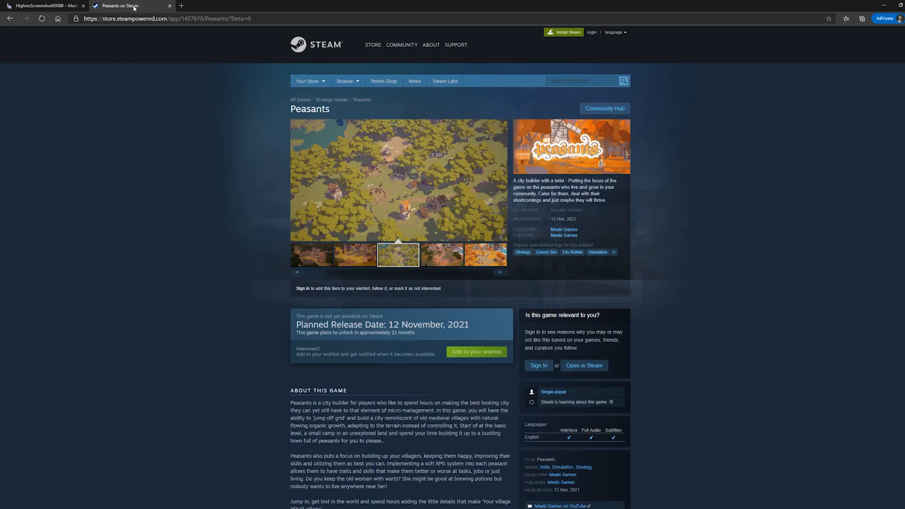
click(441, 254)
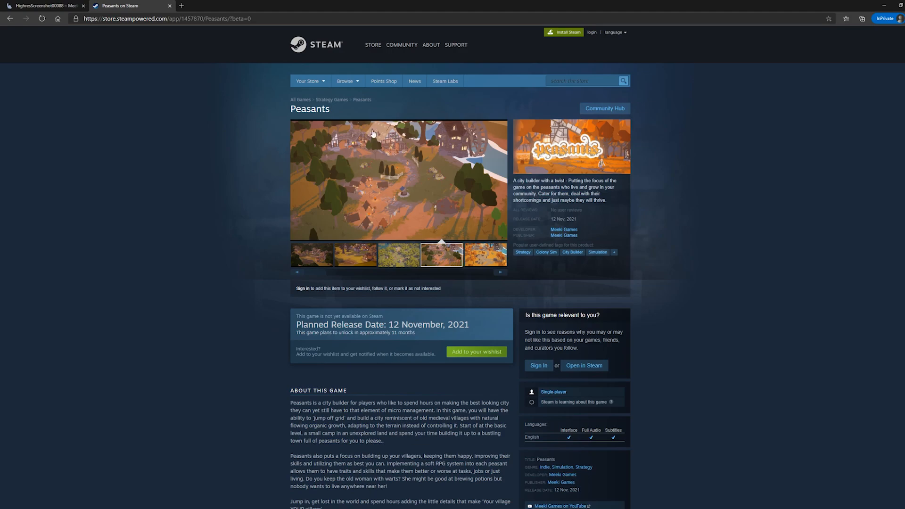
click(311, 255)
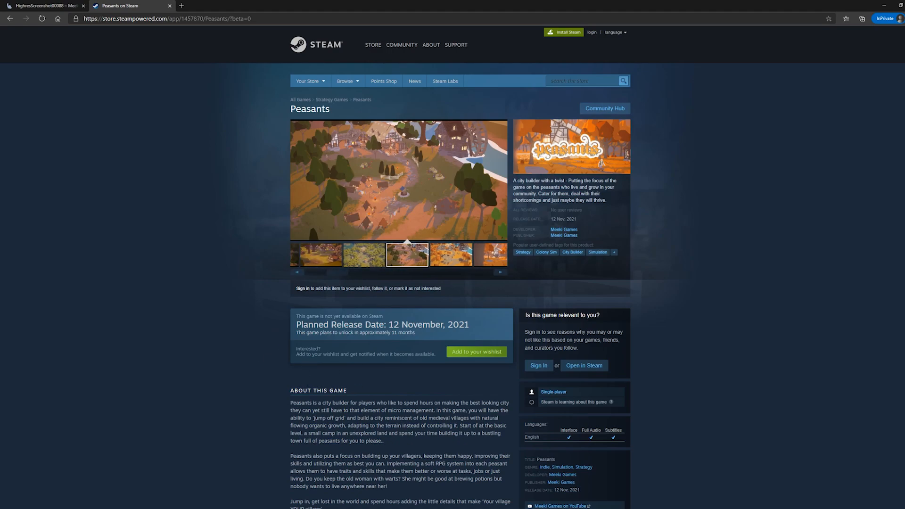
mouse_move(373, 464)
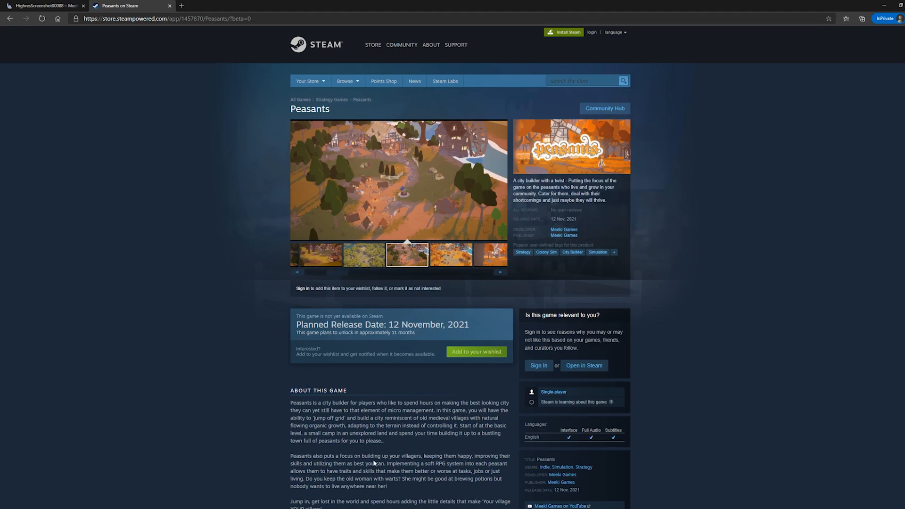
click(450, 254)
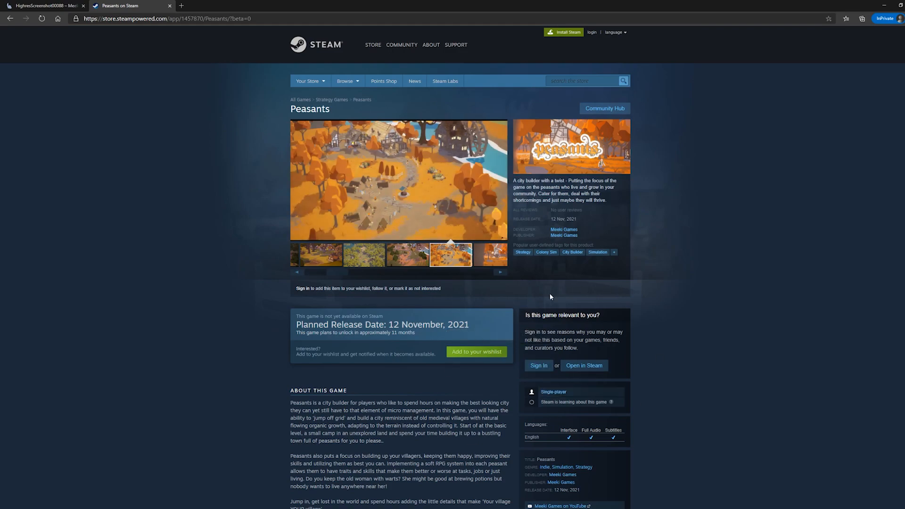
mouse_move(504, 285)
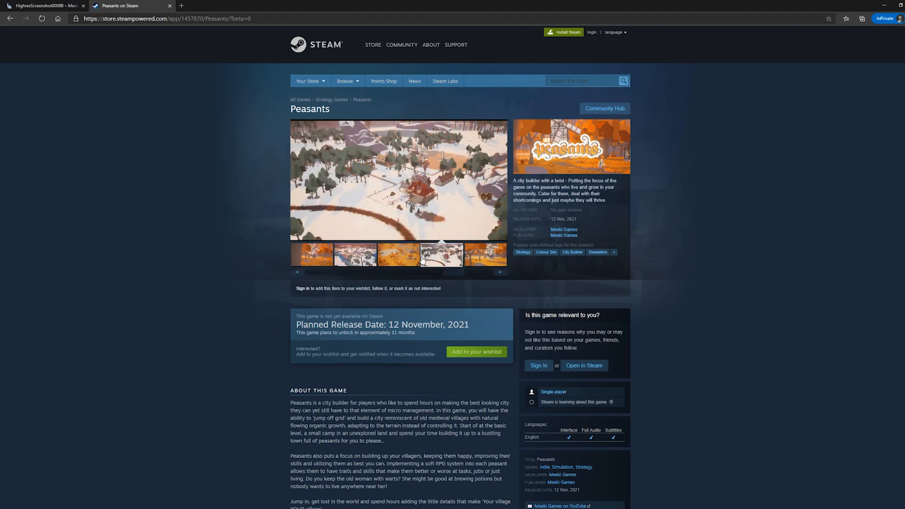
click(355, 255)
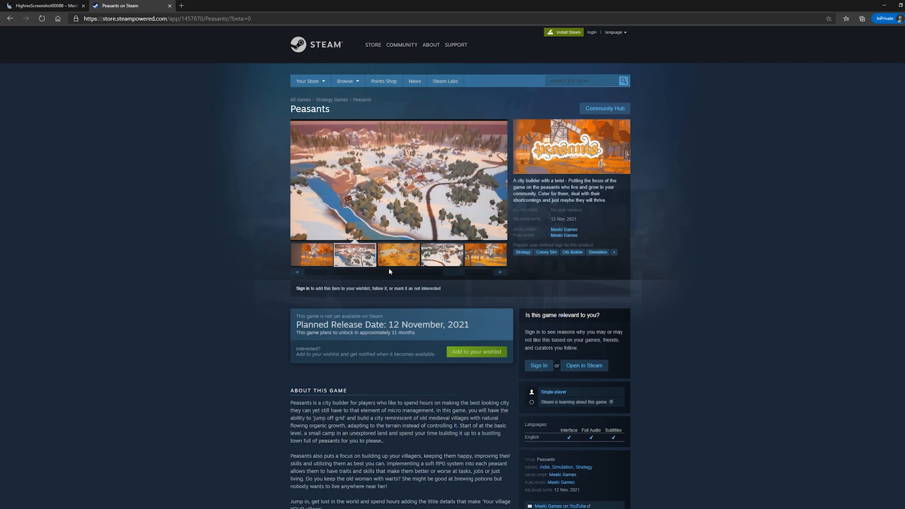